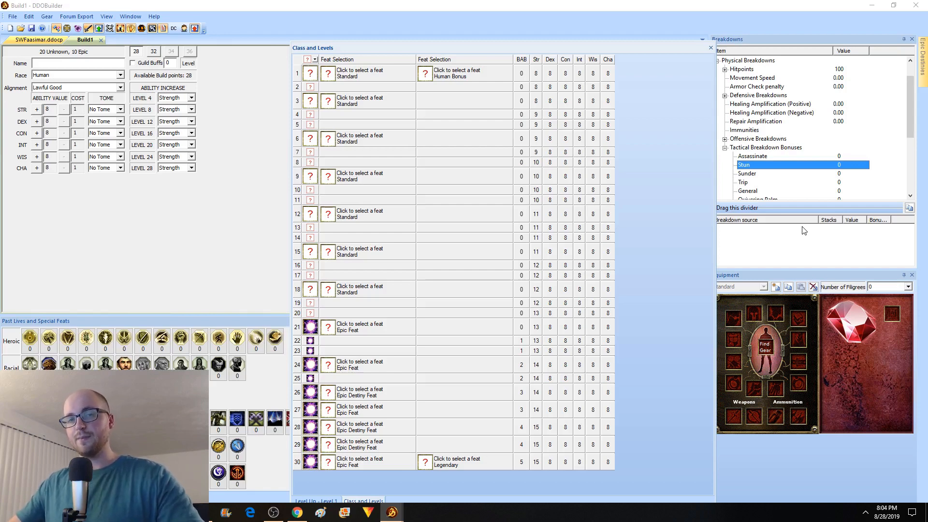
mouse_move(703, 244)
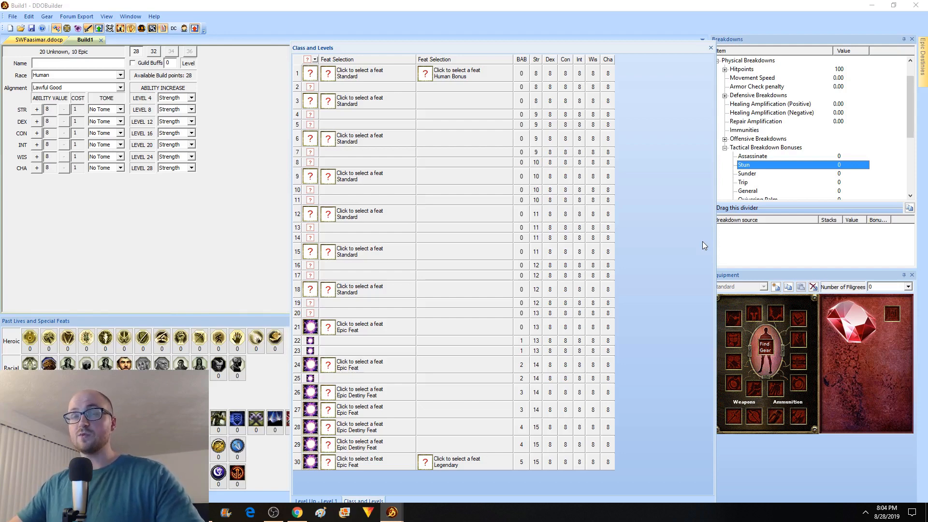
mouse_move(692, 248)
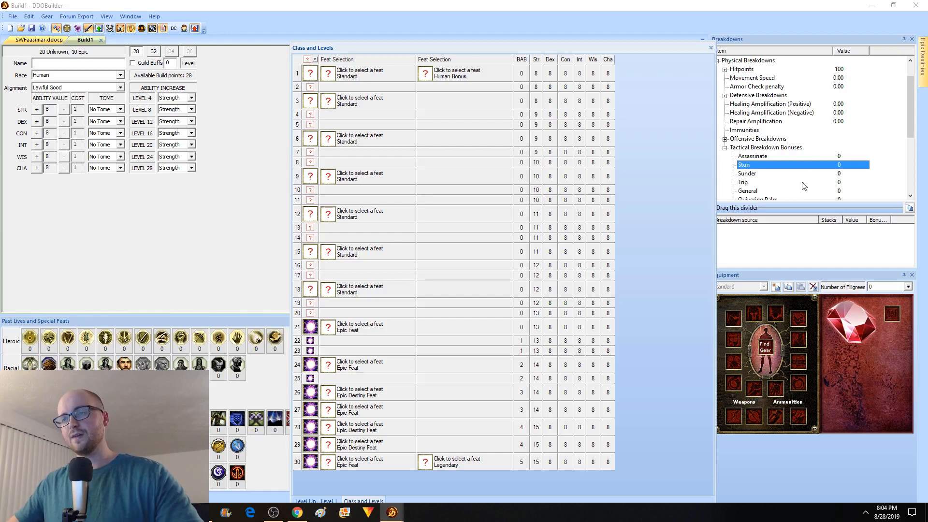
mouse_move(667, 191)
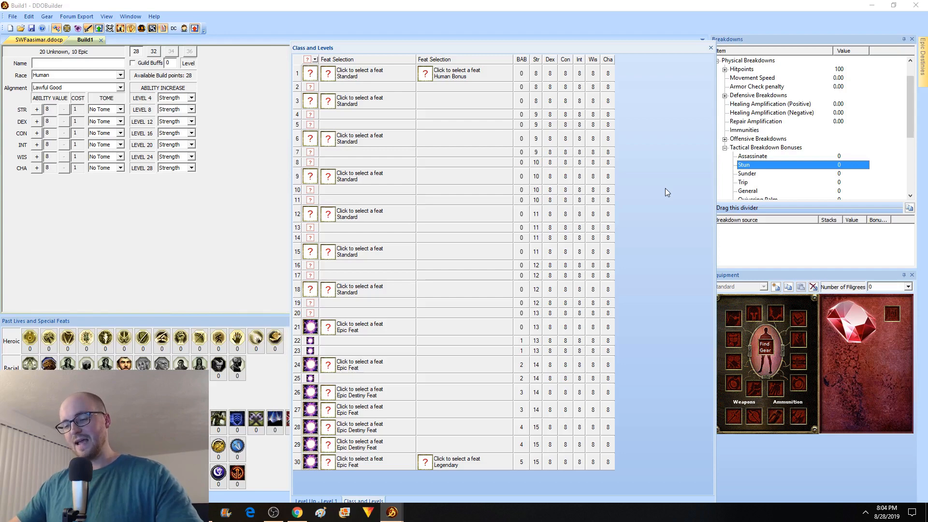
Step: Load the recent SWFaasimar.ddocp build from the File menu
click(367, 227)
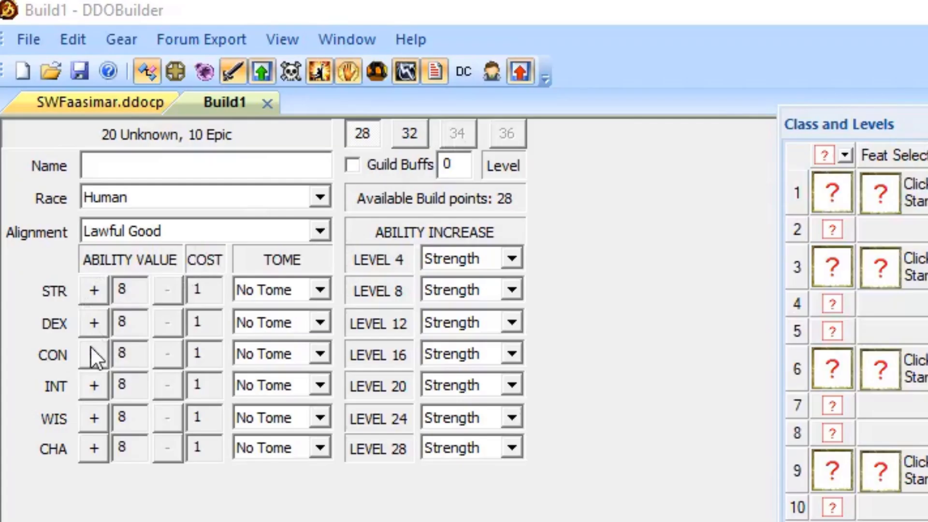
mouse_move(334, 296)
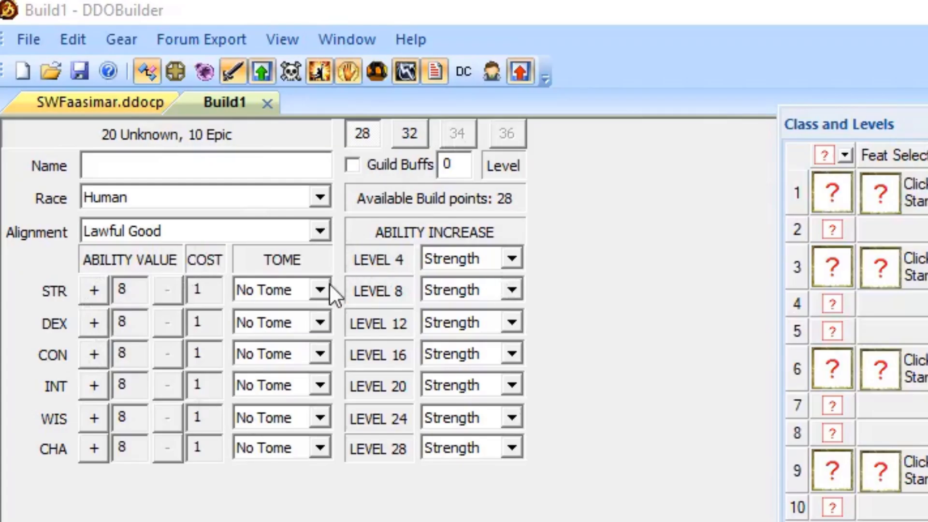
mouse_move(343, 374)
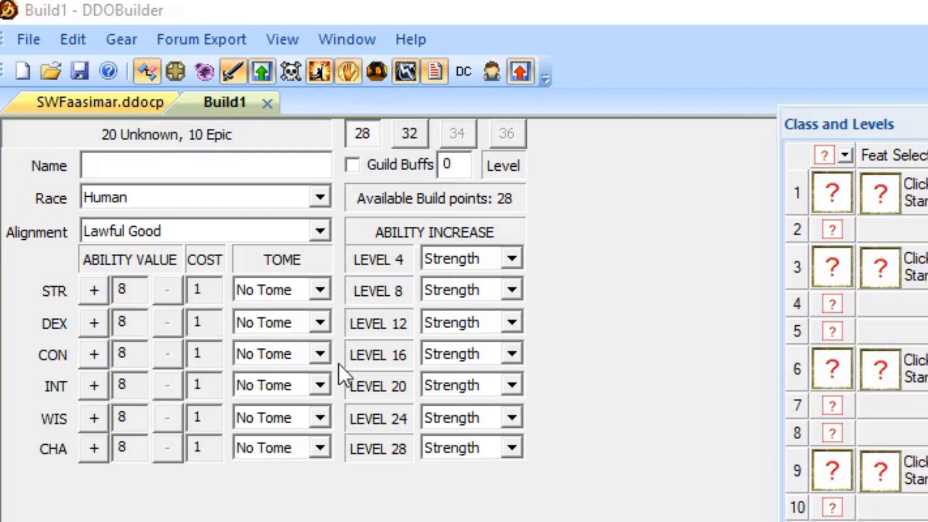
mouse_move(518, 263)
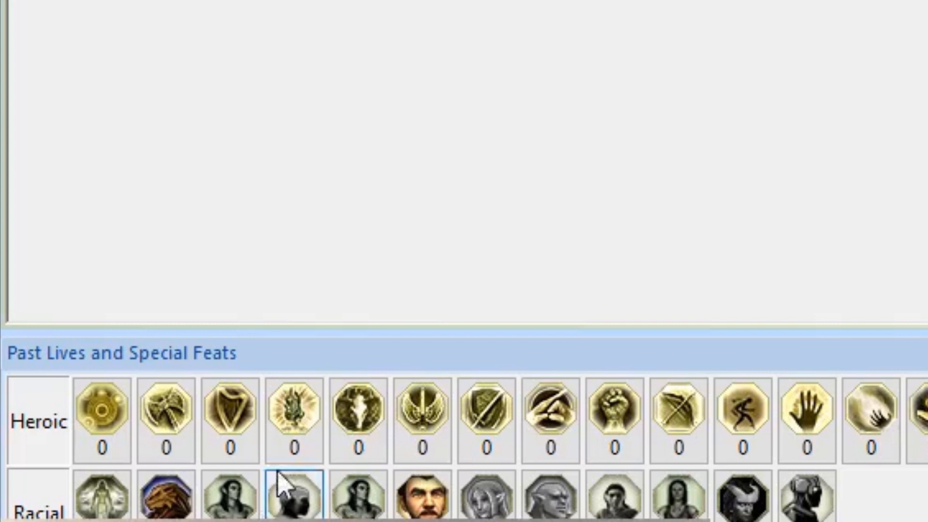
mouse_move(613, 418)
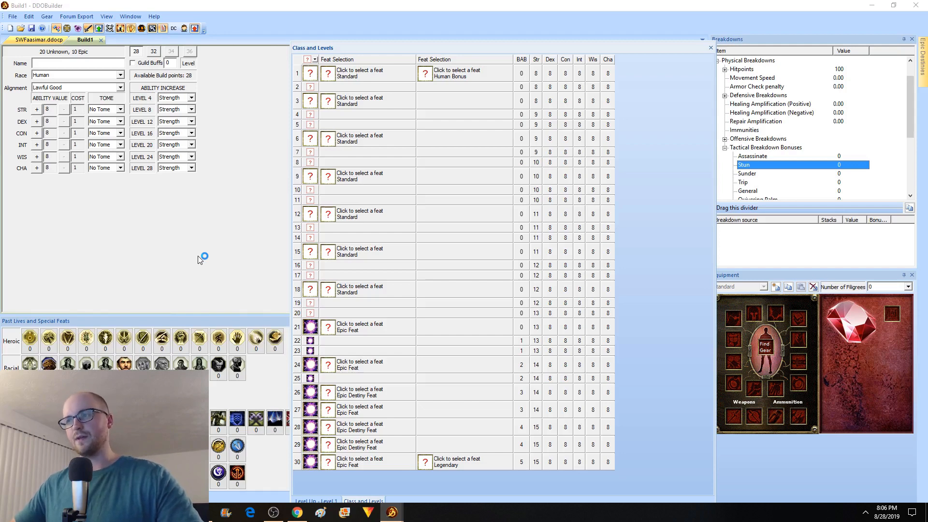
mouse_move(200, 260)
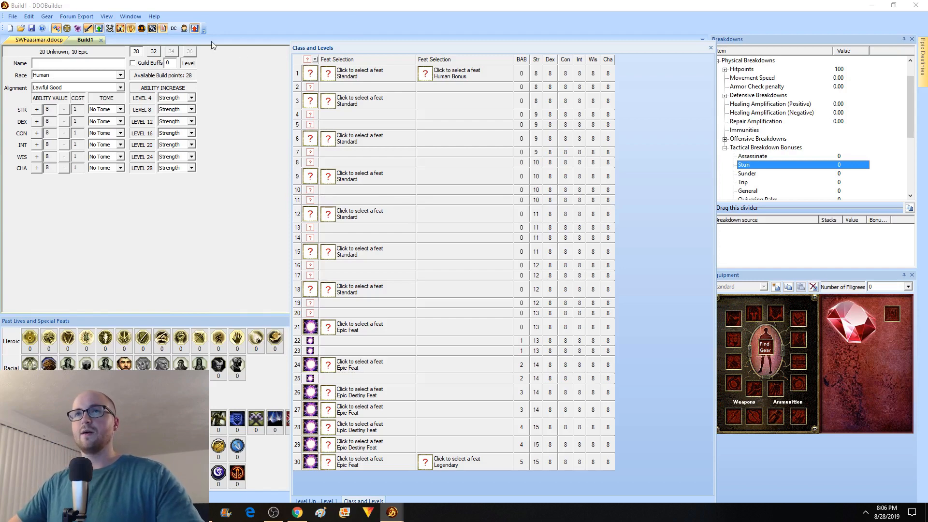
click(12, 17)
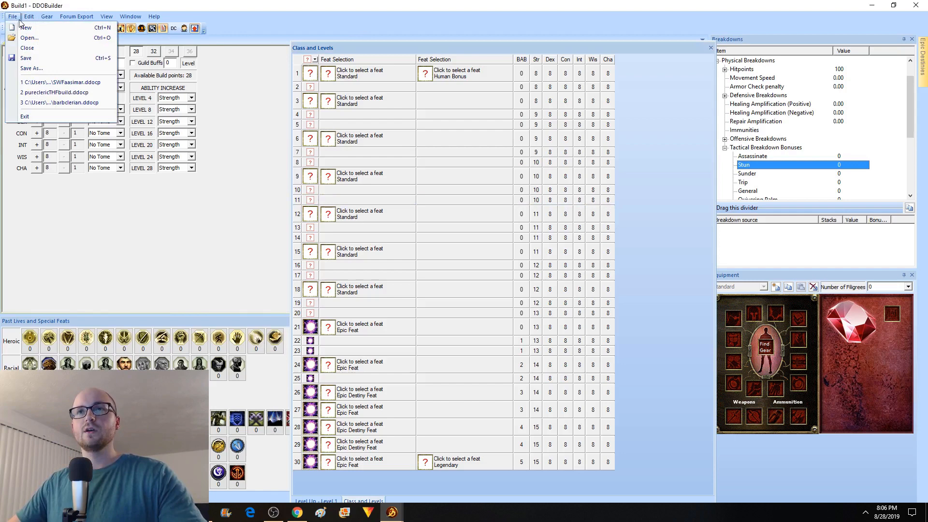
mouse_move(59, 81)
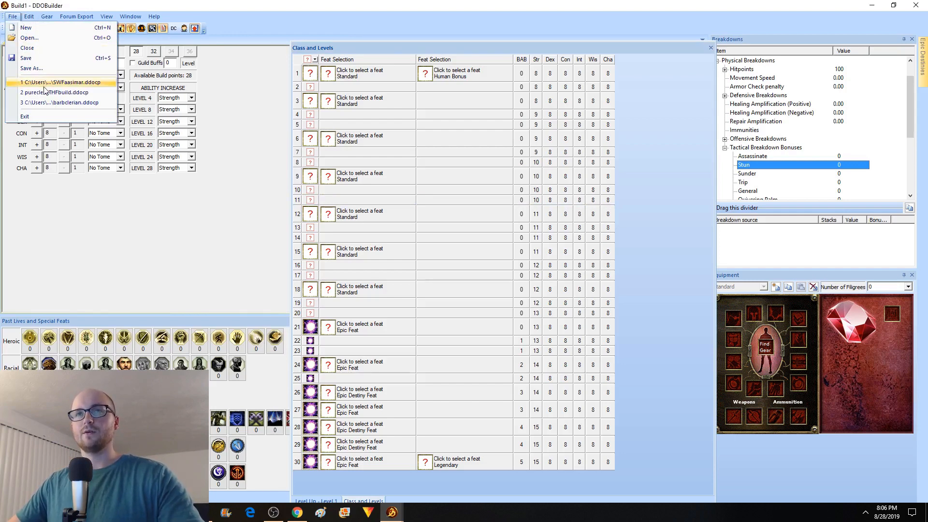
click(59, 82)
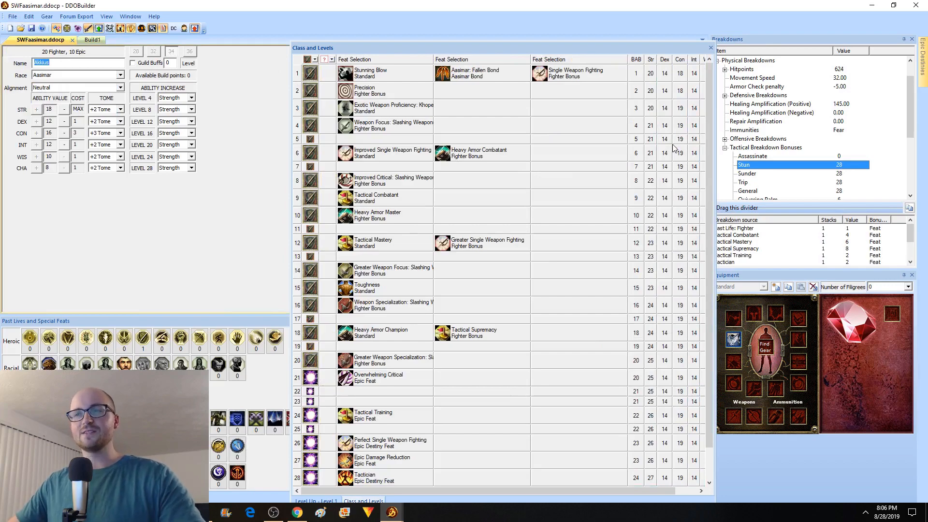
click(385, 271)
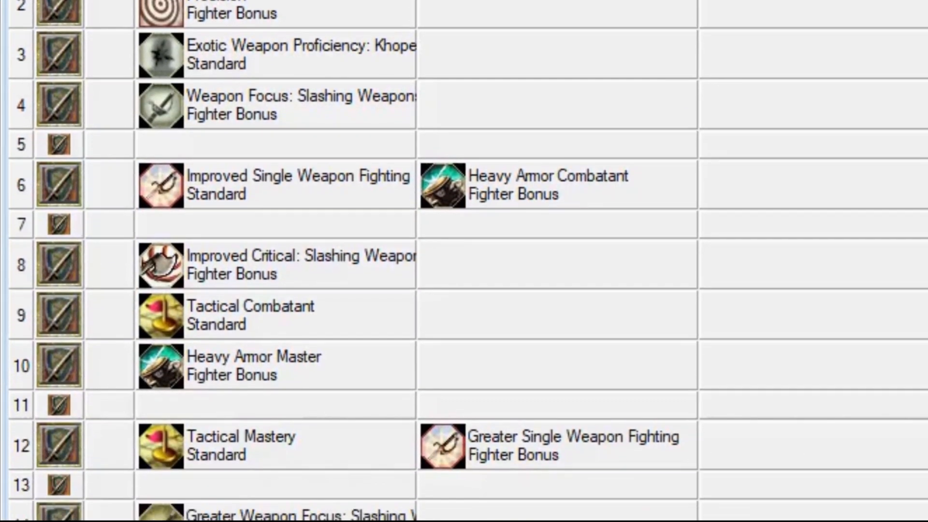
scroll(down, 3)
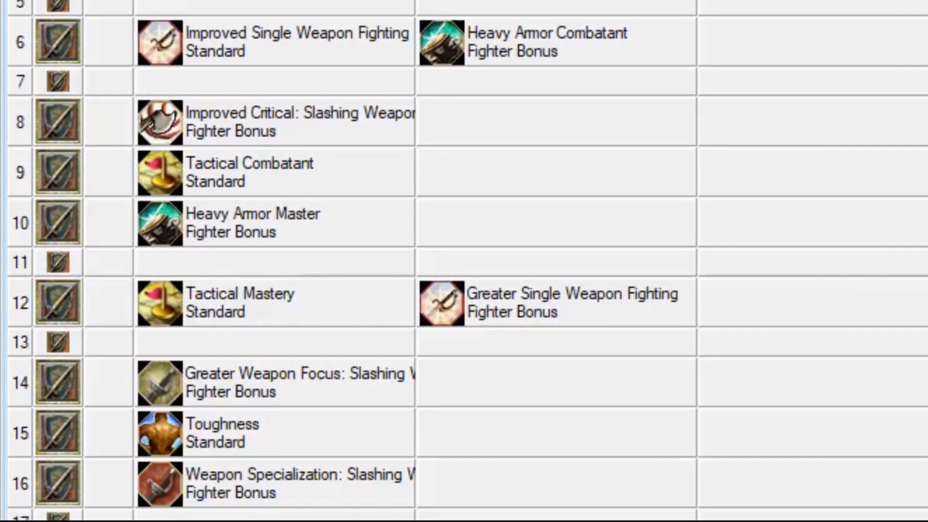
scroll(down, 3)
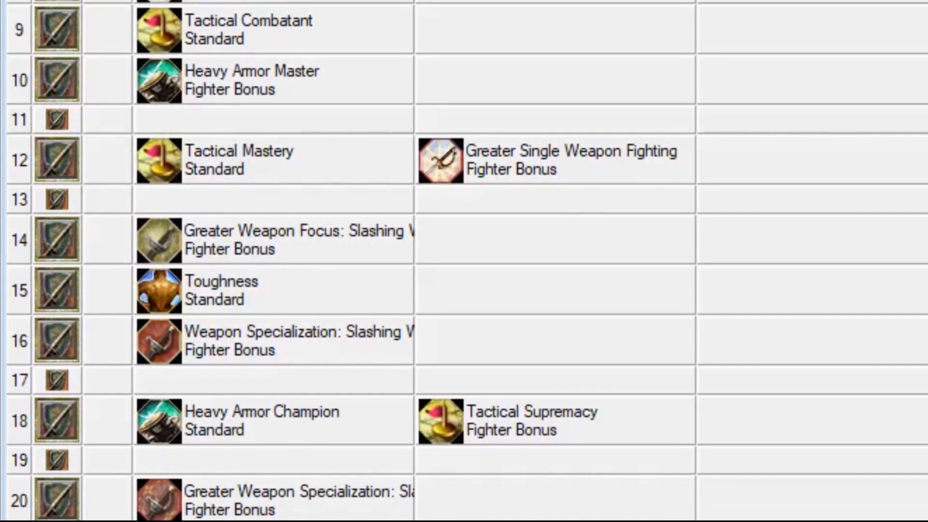
scroll(down, 3)
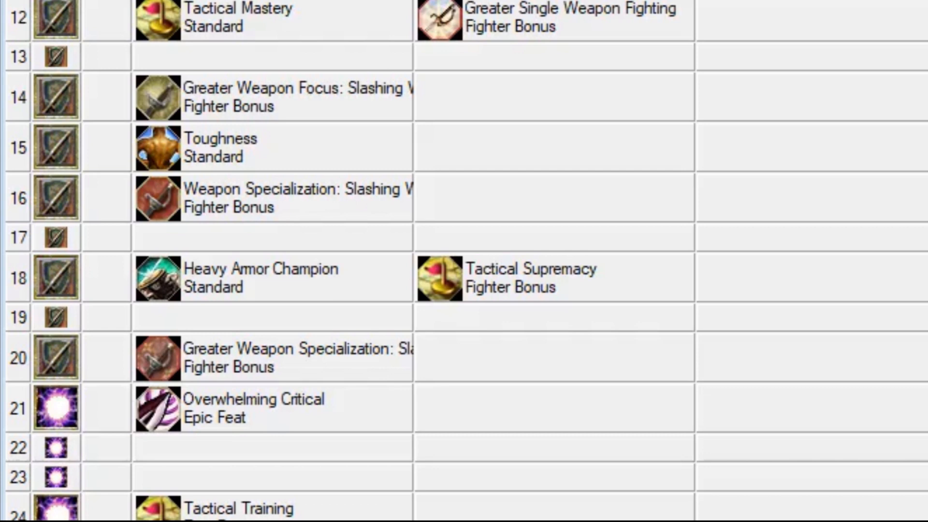
scroll(down, 3)
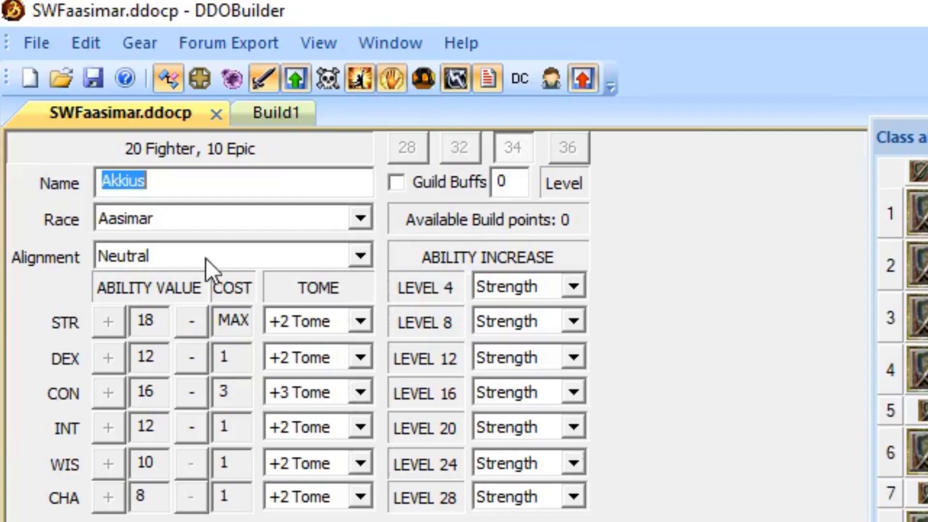
mouse_move(580, 424)
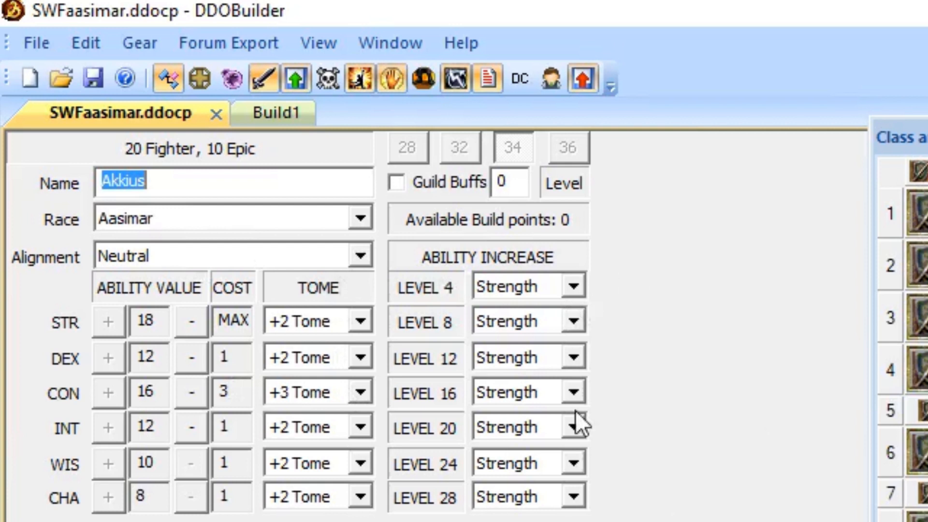
mouse_move(195, 460)
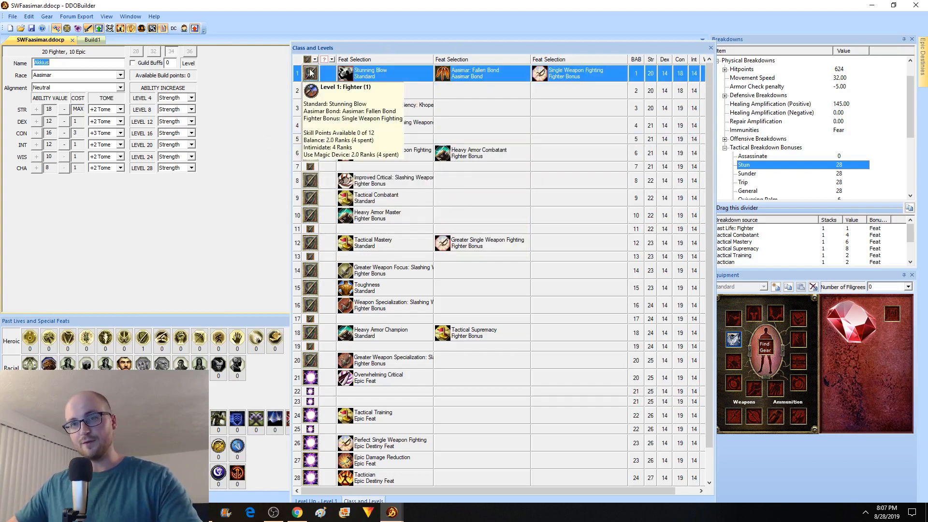
click(310, 359)
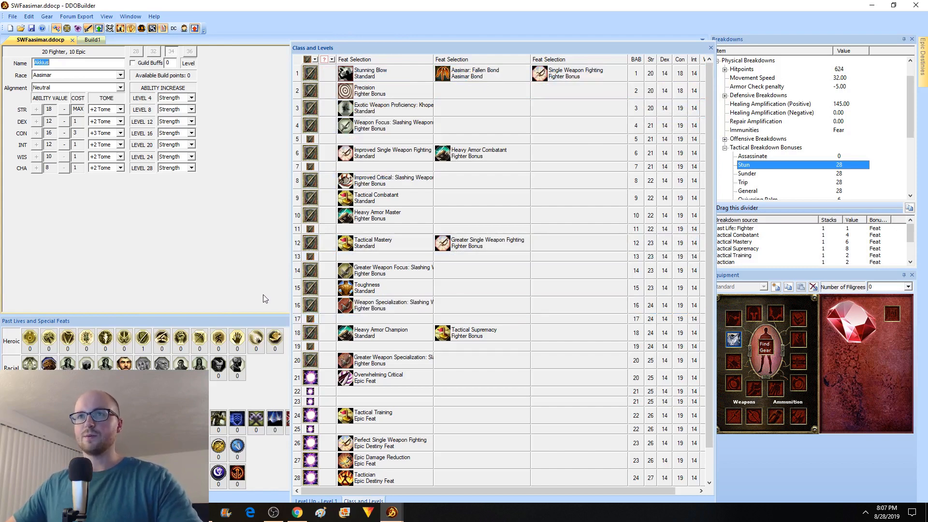
mouse_move(257, 306)
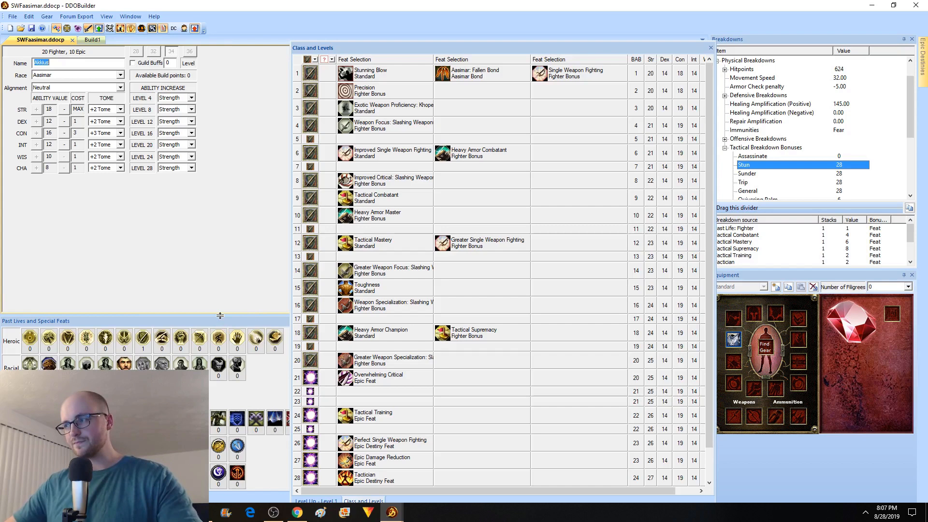
mouse_move(219, 287)
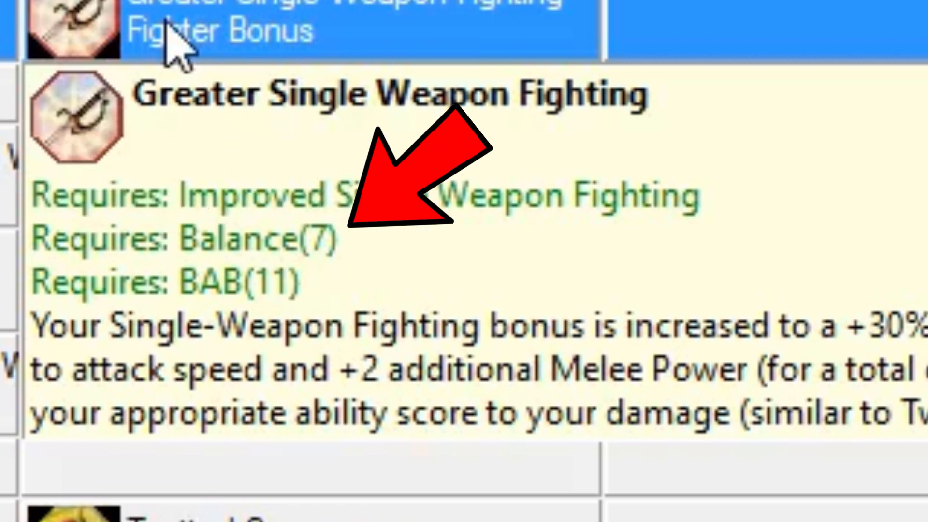
Step: Show the Toolbars and Docking Windows list from the View menu
click(130, 23)
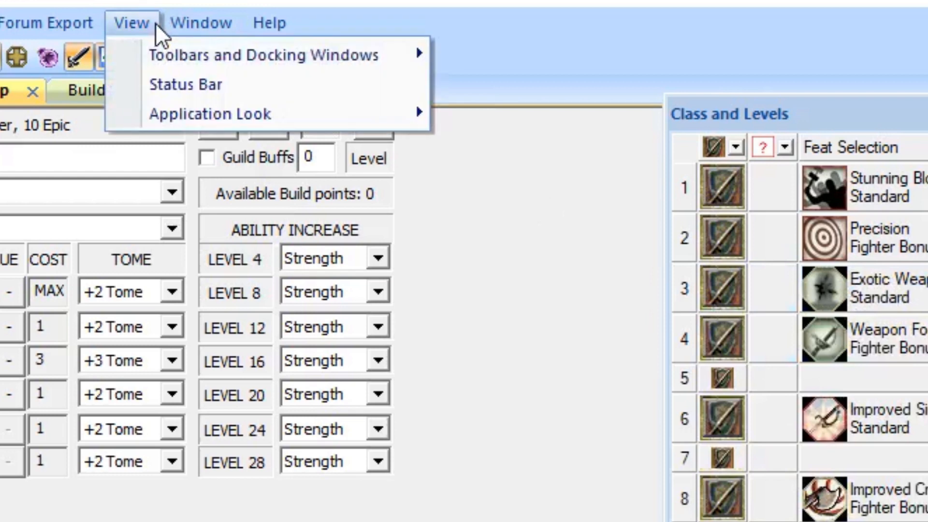
mouse_move(264, 56)
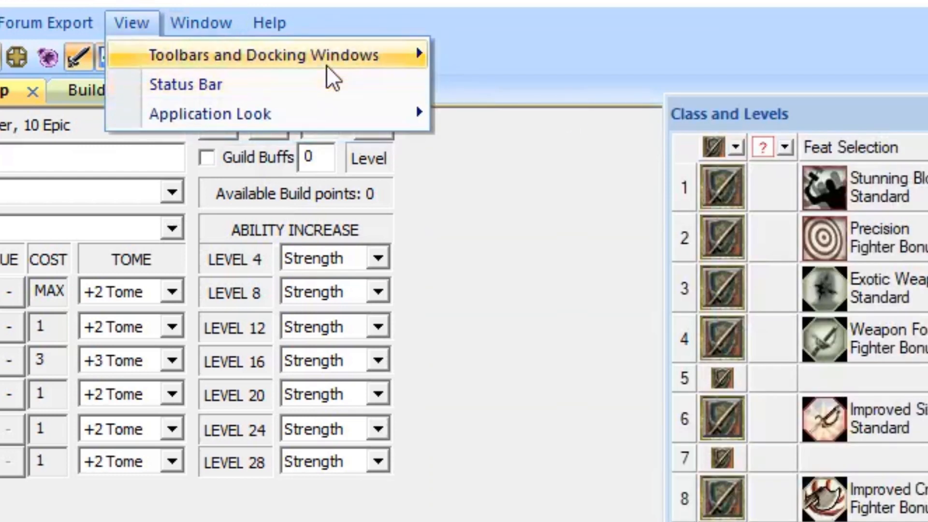
click(284, 56)
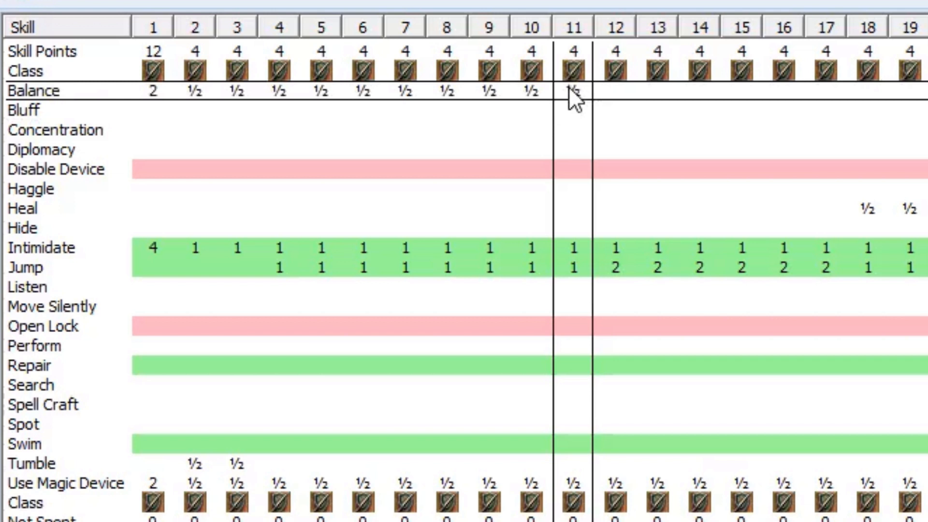
mouse_move(574, 104)
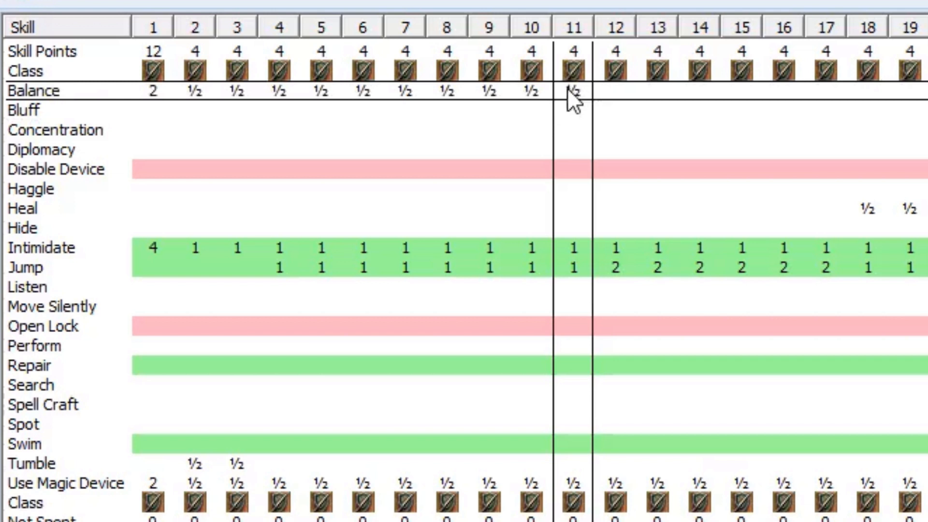
mouse_move(573, 109)
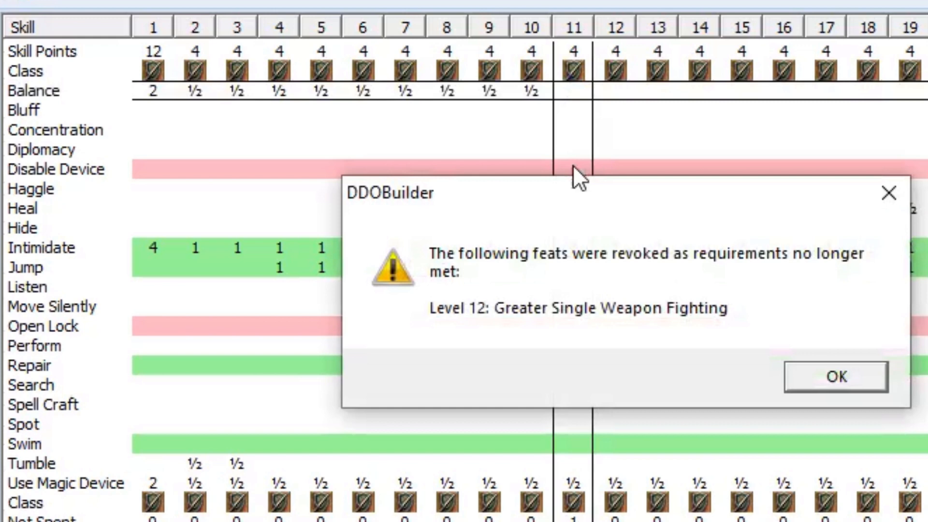
Step: Acknowledge the warning and set Greater Single Weapon Fighting as the level 12 fighter feat
click(834, 377)
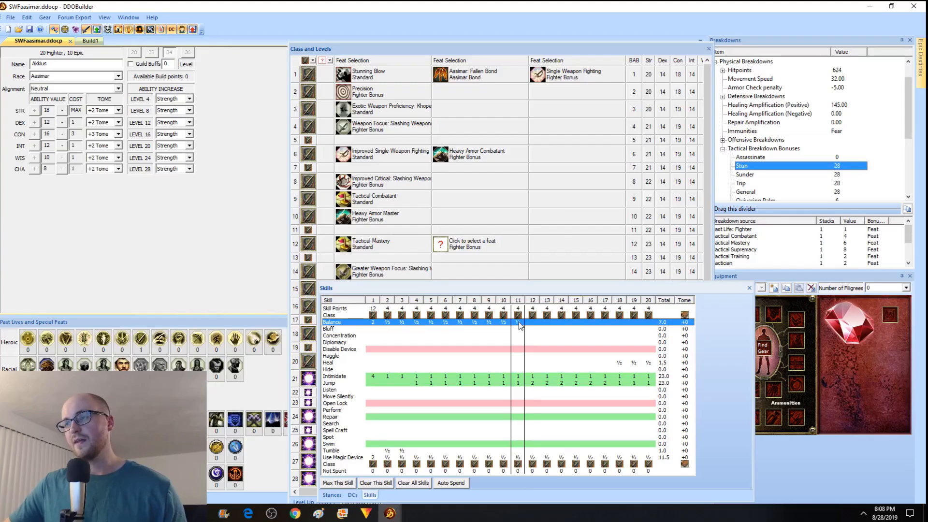
click(441, 244)
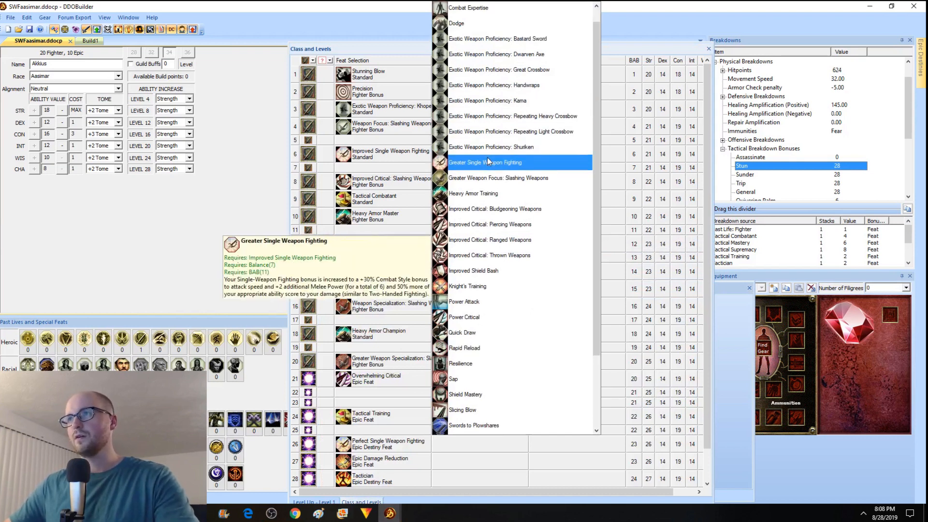
click(485, 162)
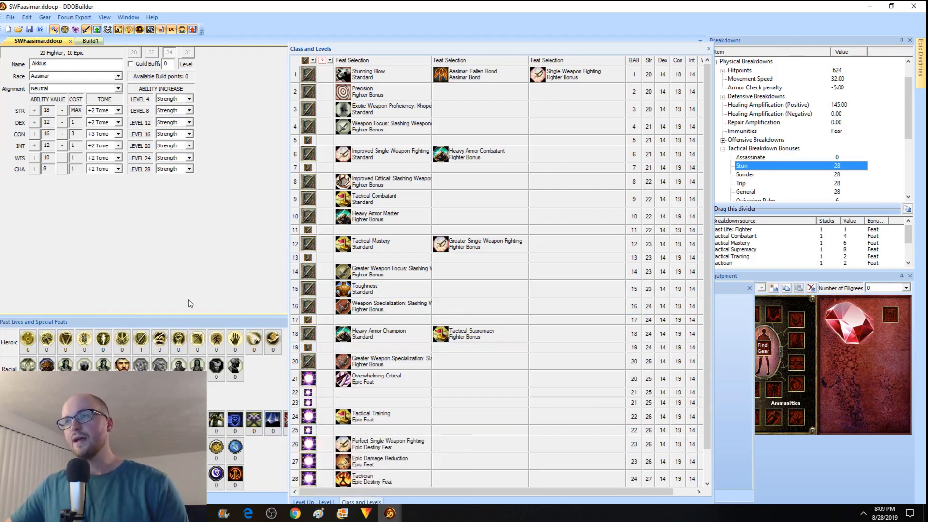
mouse_move(188, 312)
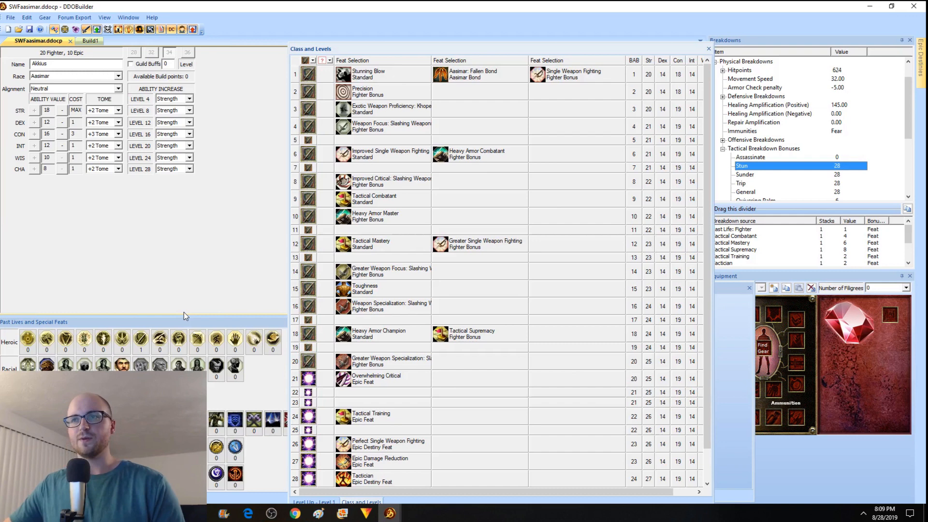
mouse_move(391, 271)
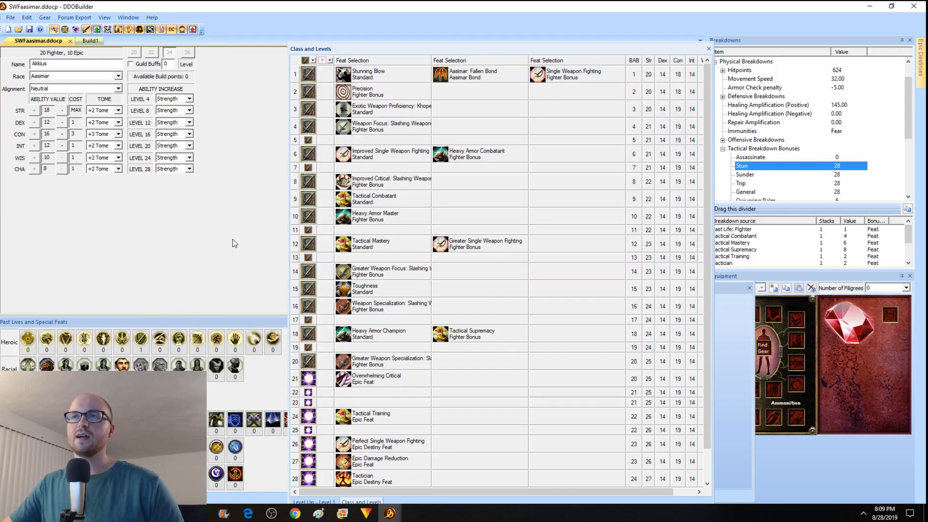
mouse_move(790, 254)
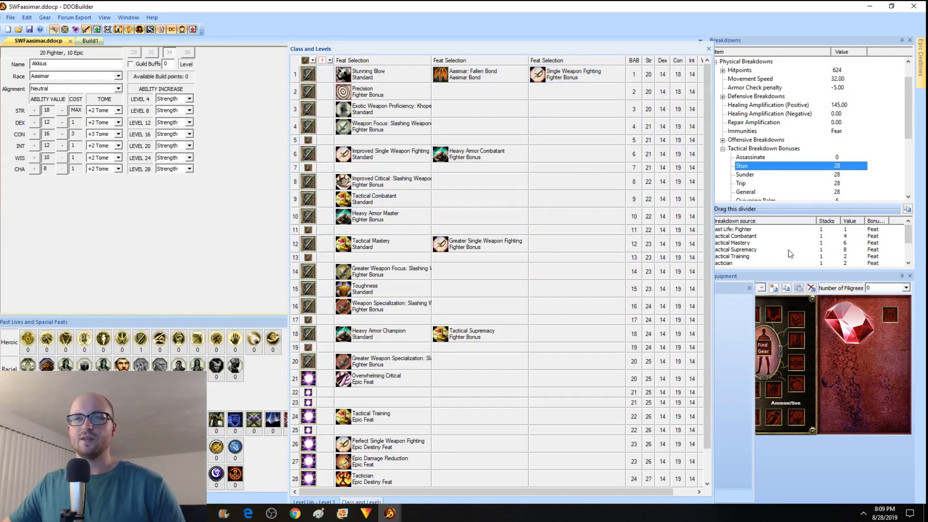
click(379, 199)
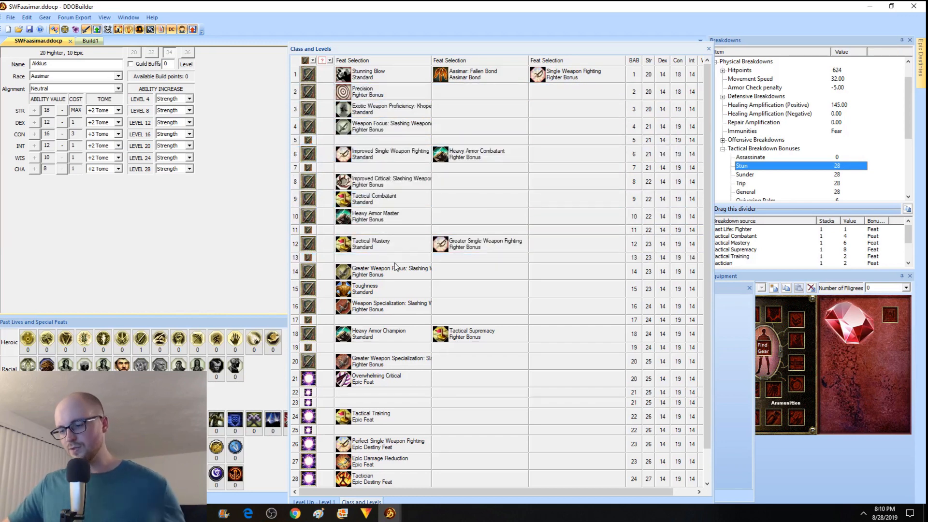
click(381, 180)
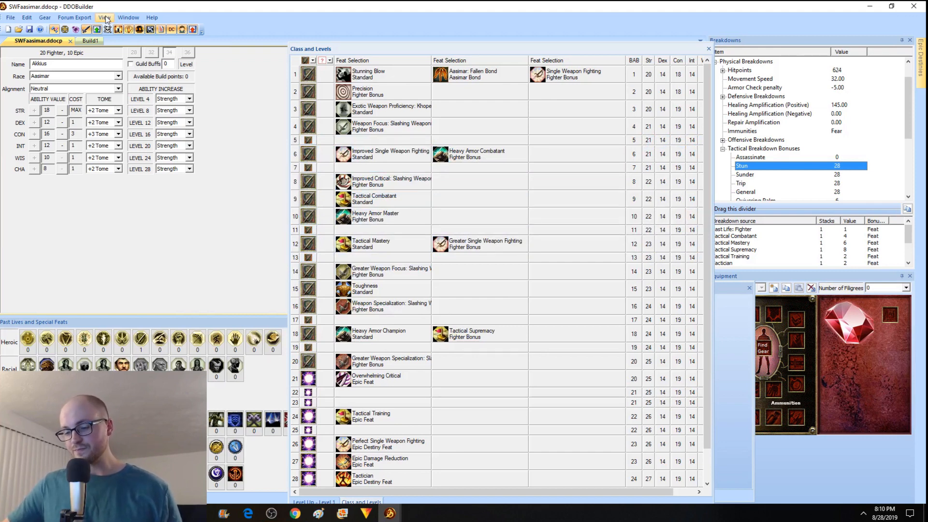
Step: Toggle docking panes so Enhancements and Epic Destinies show with Class and Levels floating
click(103, 17)
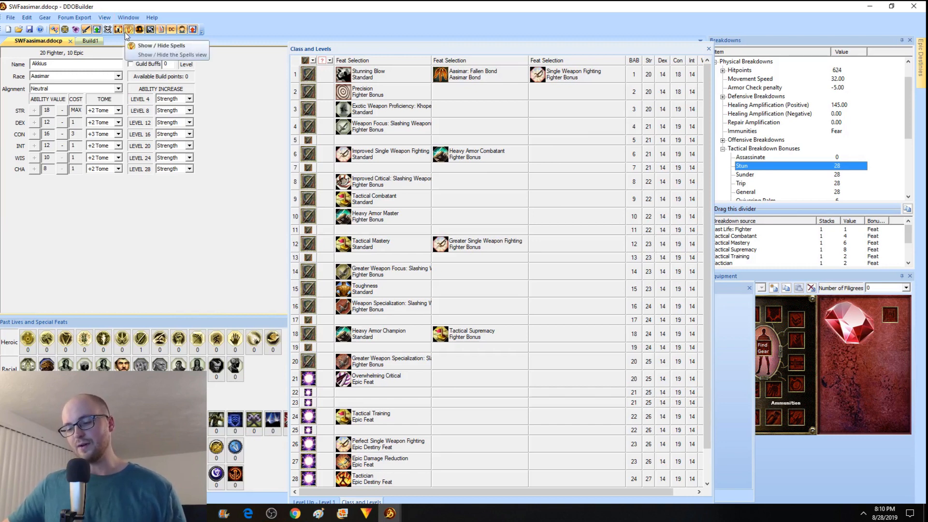
click(104, 17)
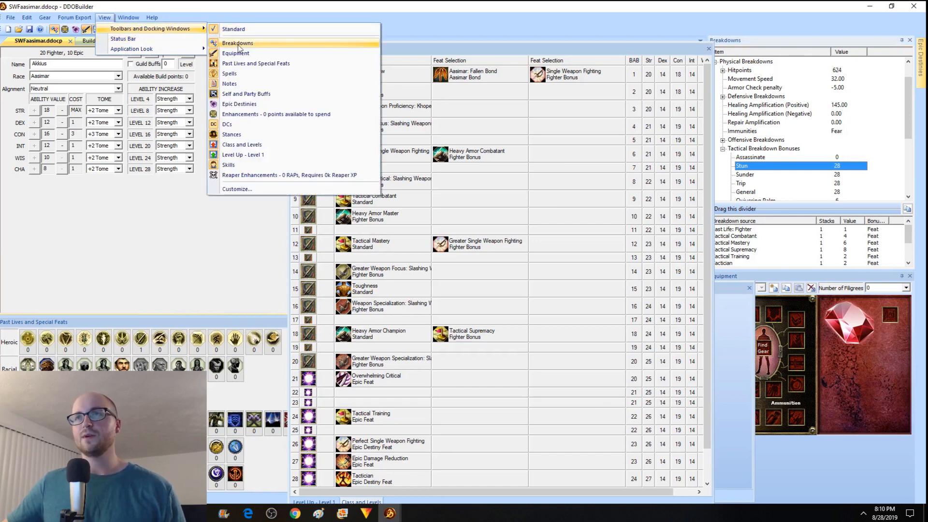
mouse_move(246, 94)
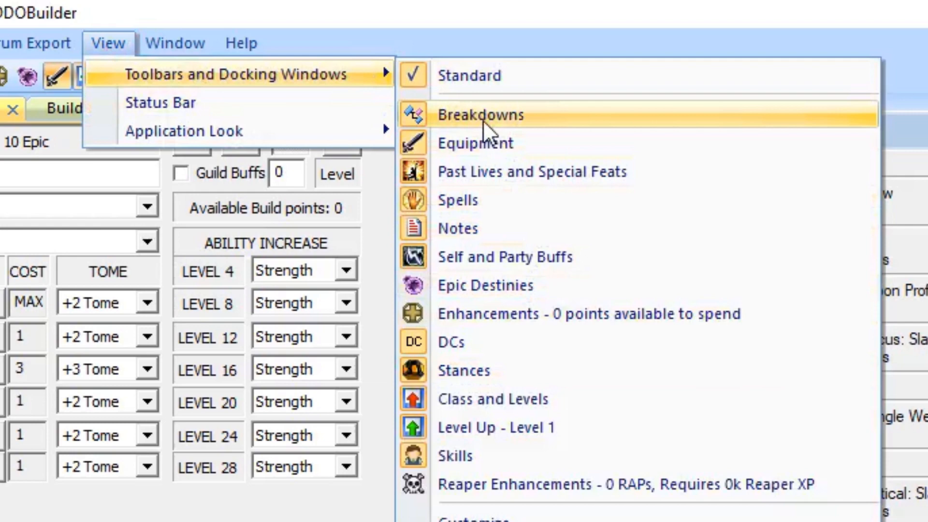
mouse_move(523, 313)
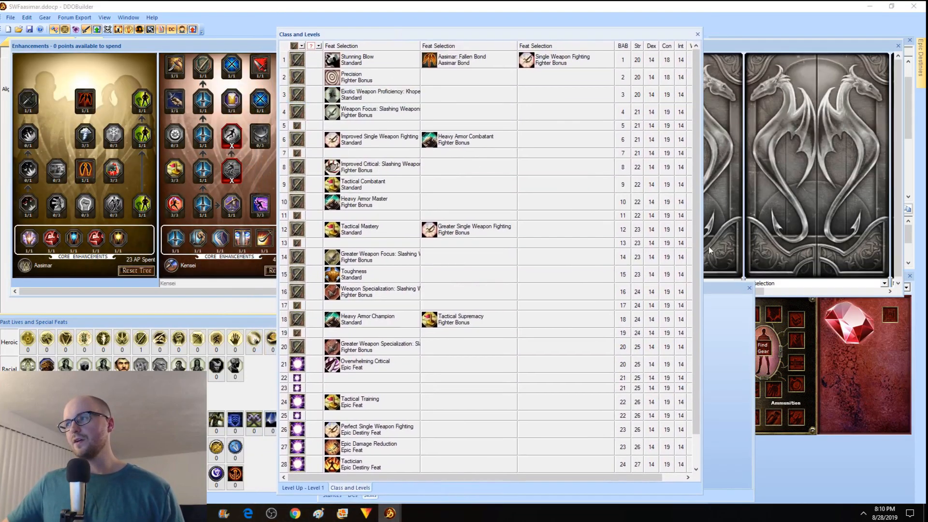
click(379, 140)
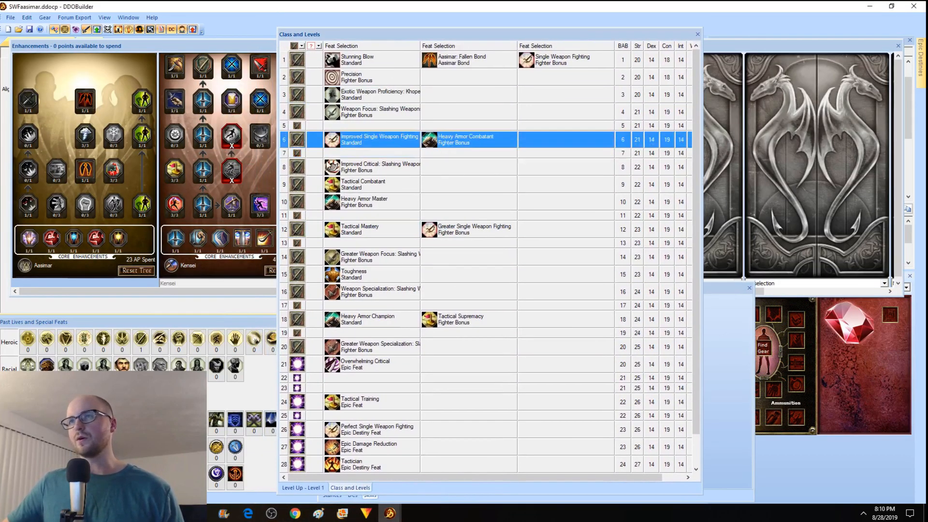
click(105, 17)
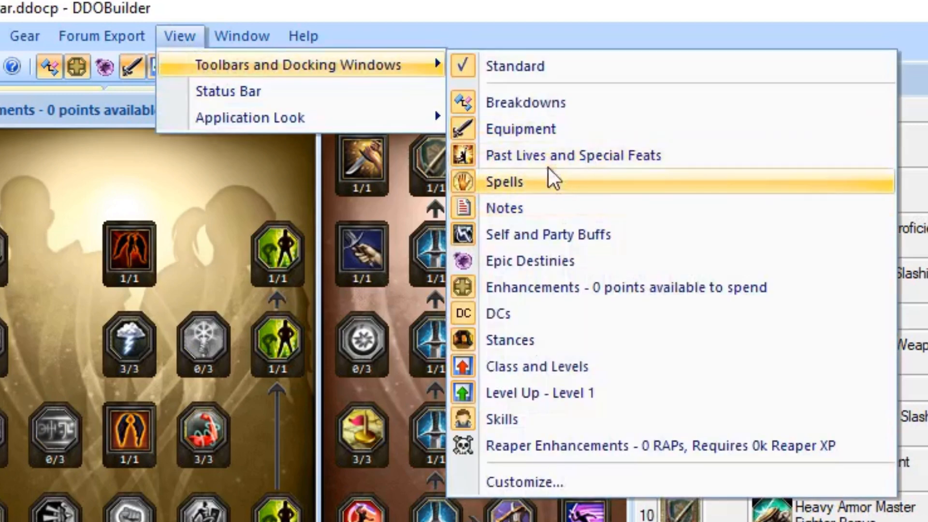
click(536, 365)
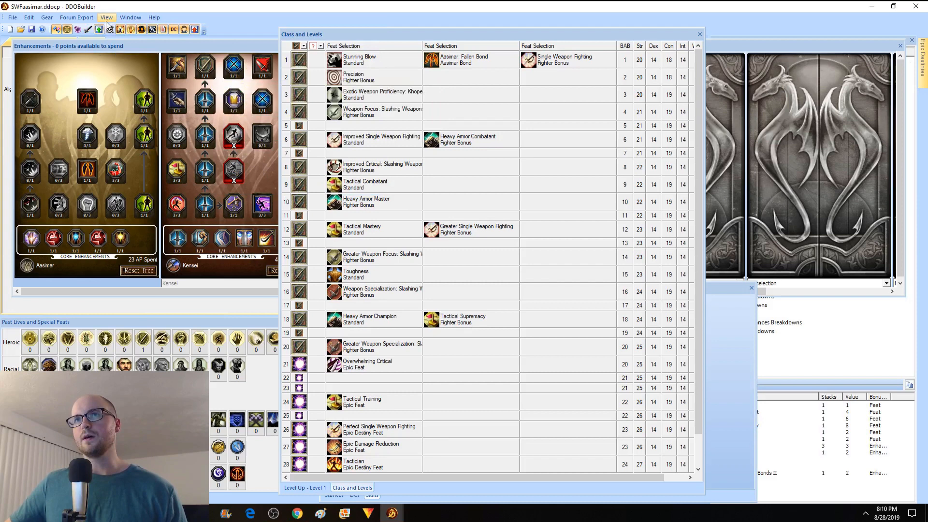
Step: Restore the pane layout, move the Equipment window aside and start Find Gear
click(107, 17)
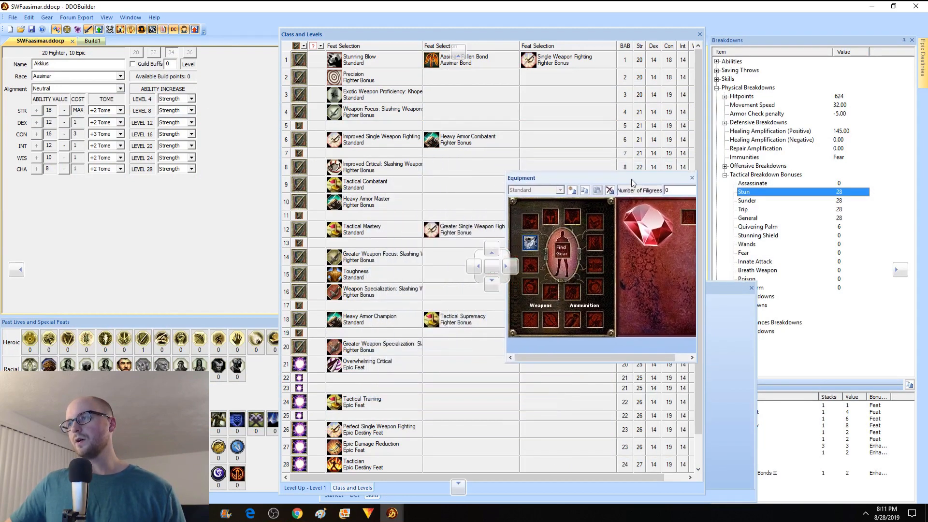
drag(521, 177, 692, 250)
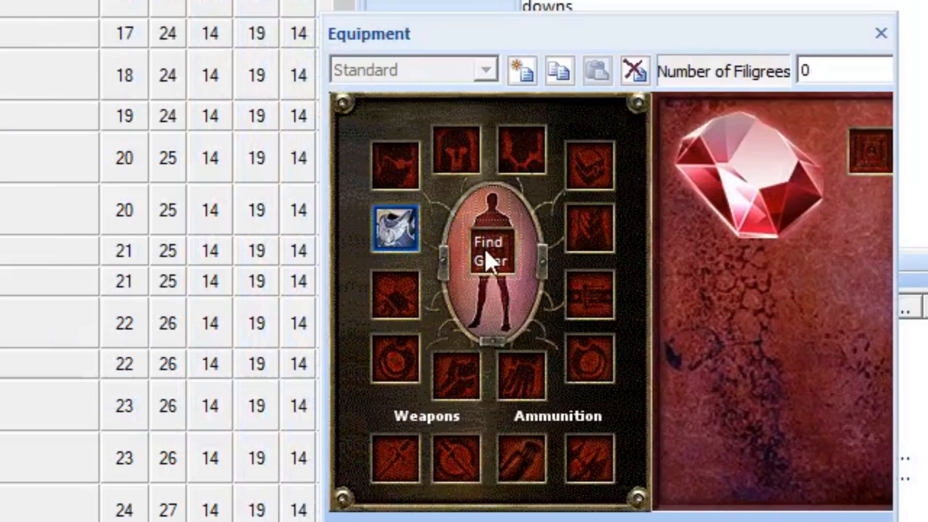
click(481, 268)
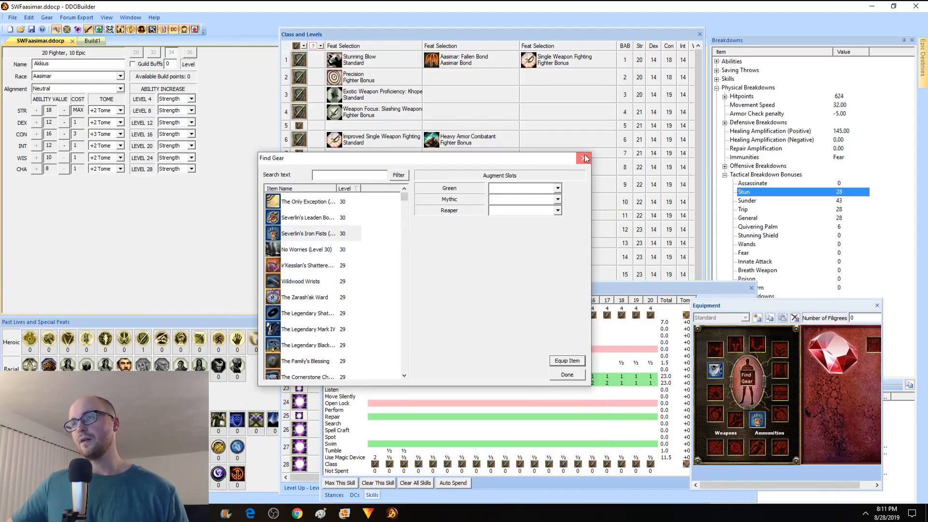
Step: Close the Find Gear dialog without equipping anything
click(584, 157)
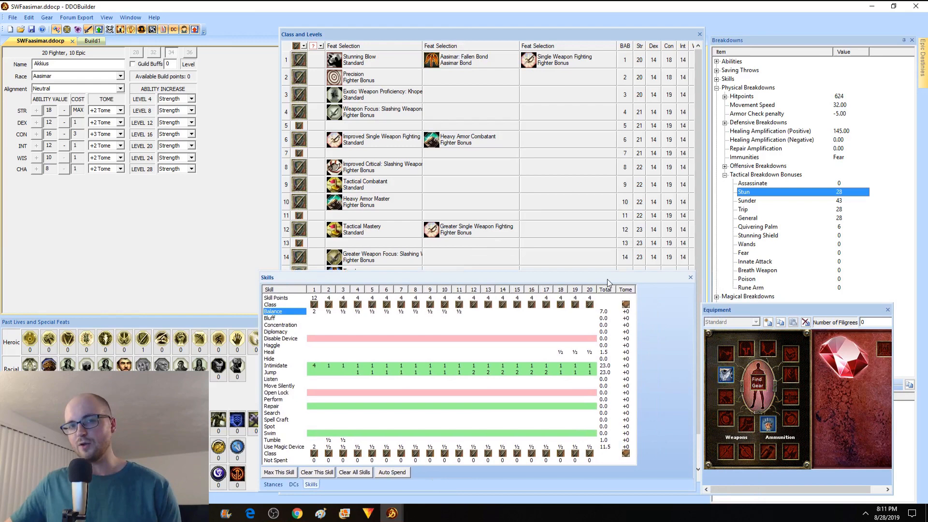
mouse_move(753, 40)
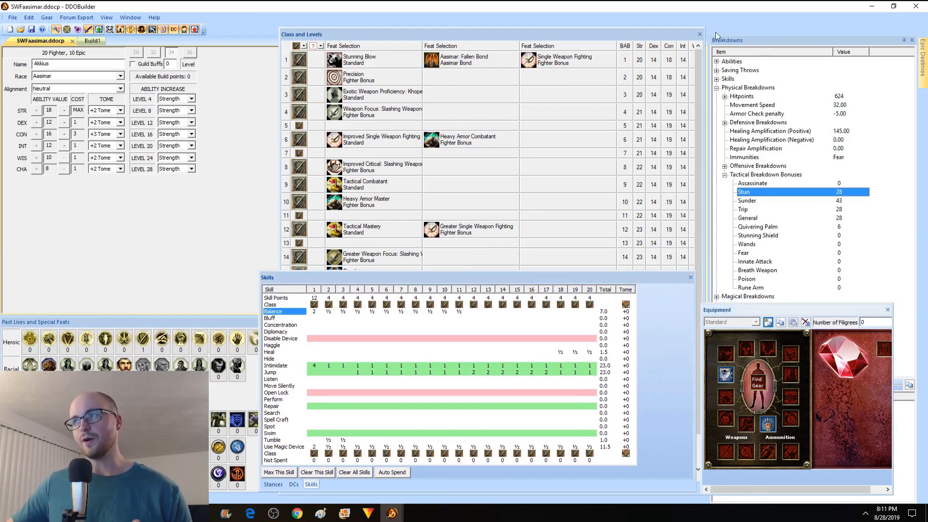
mouse_move(833, 181)
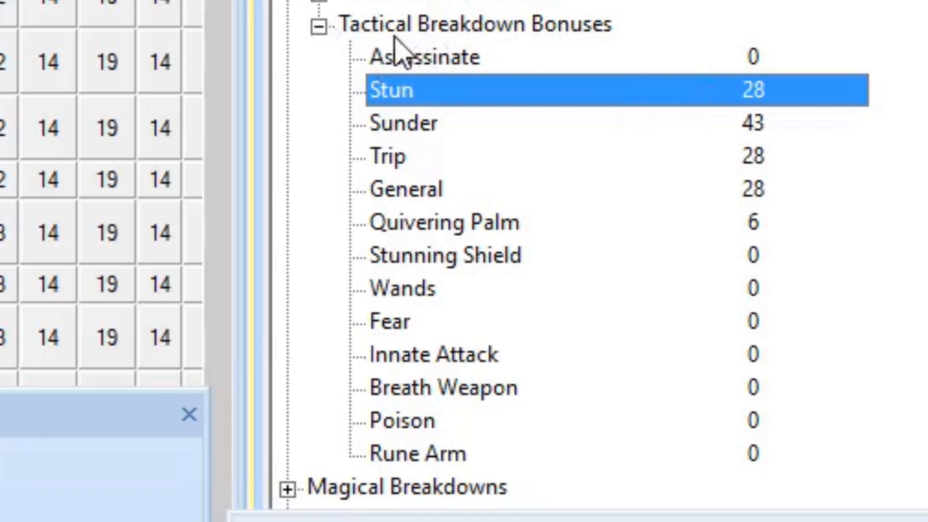
Step: Inspect the General, Sunder, Trip and Stun tactical DC breakdown sources
click(405, 189)
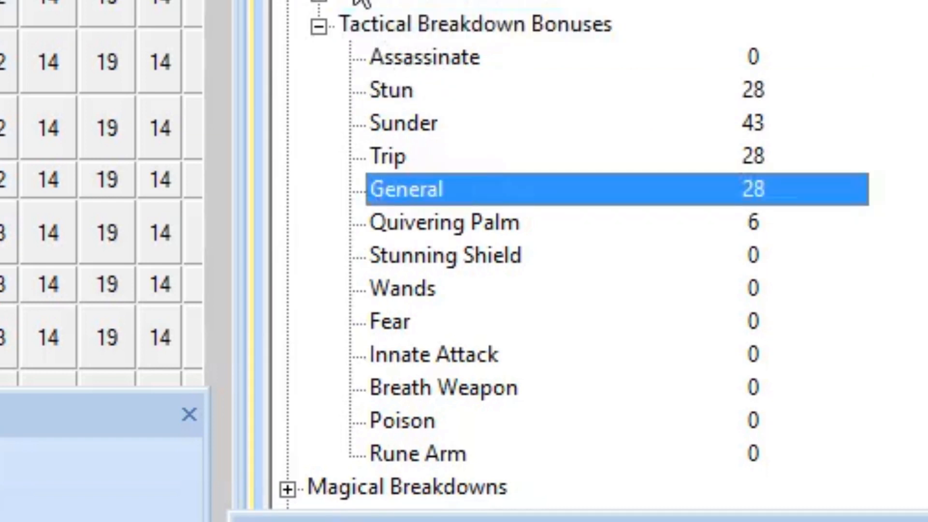
click(473, 23)
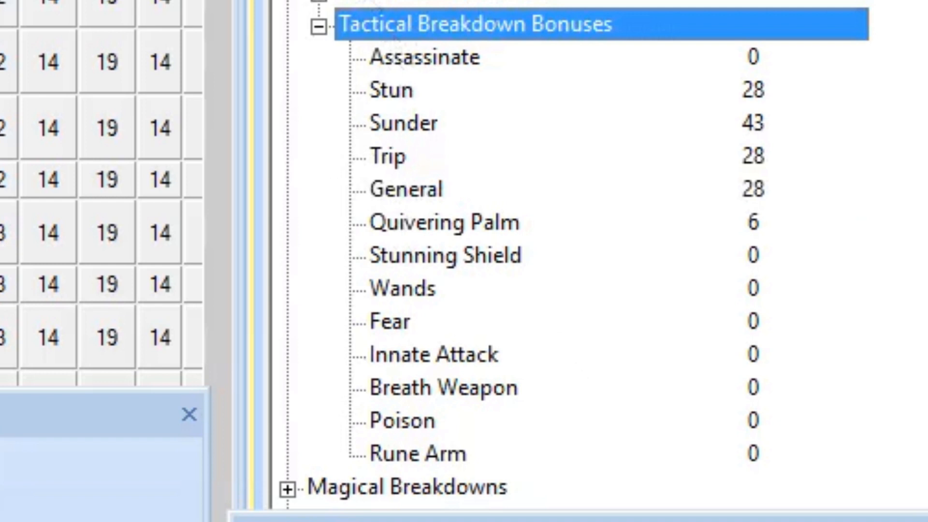
mouse_move(429, 95)
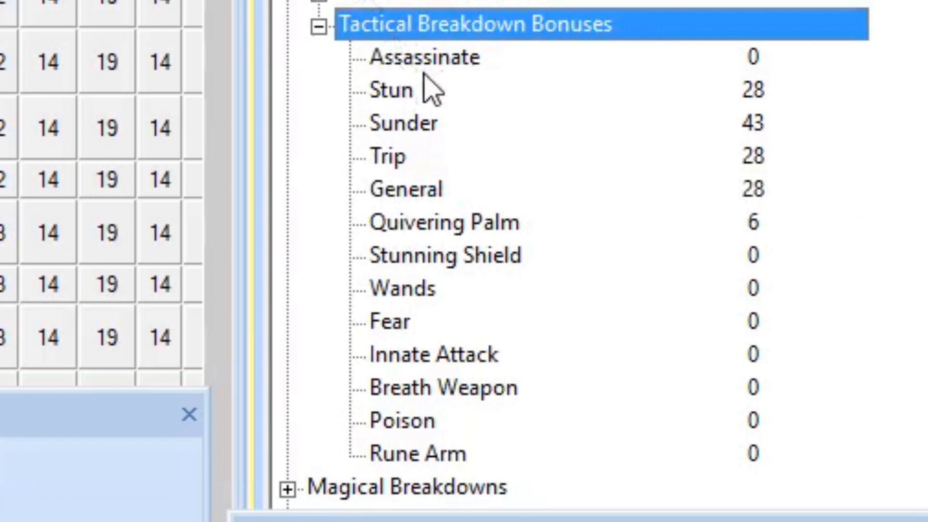
click(404, 123)
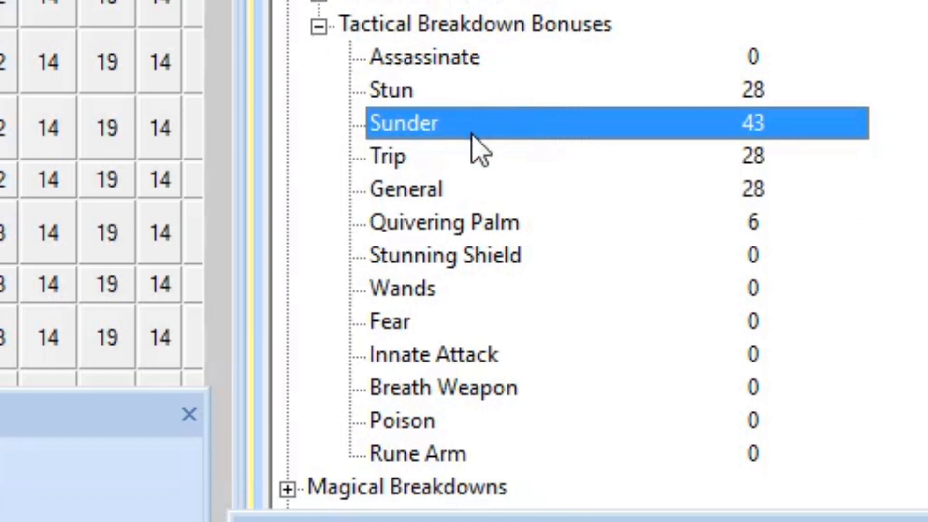
click(387, 155)
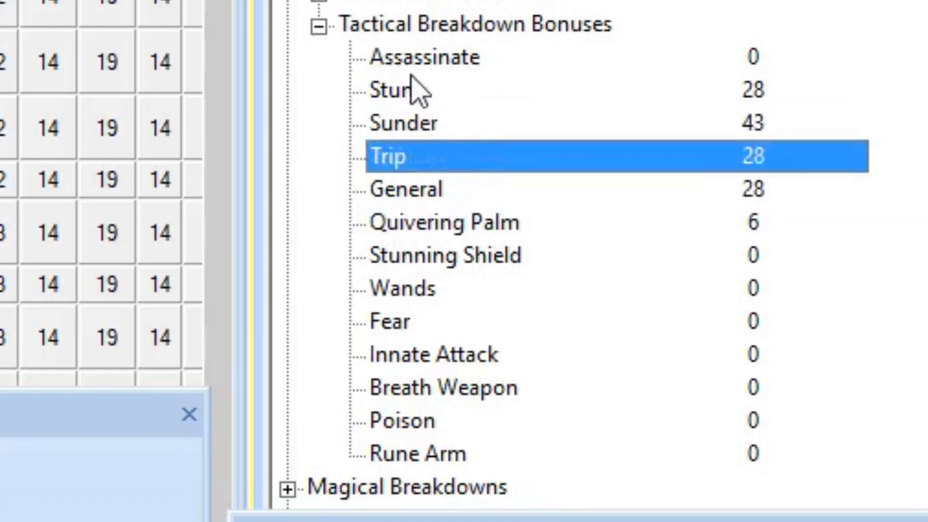
click(402, 89)
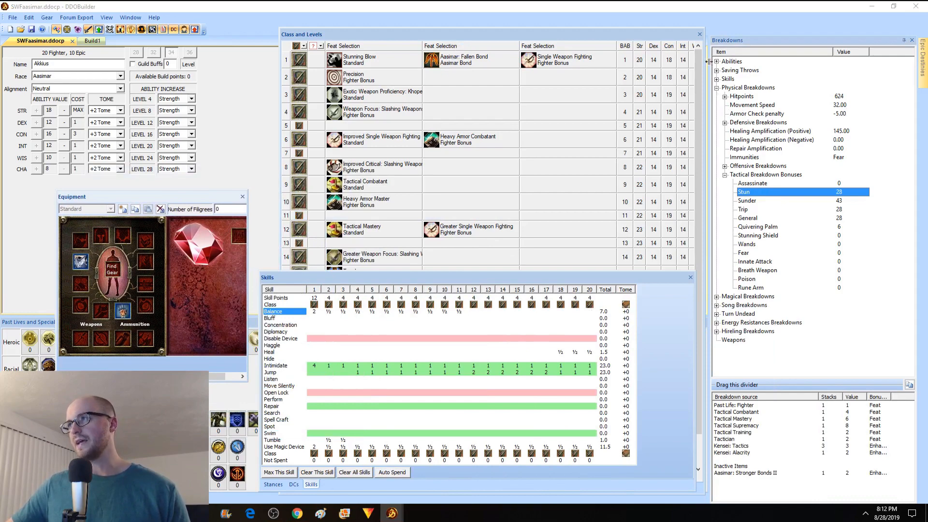
Step: Expand Reflex saves and Spell School DCs (all 10), then view the Trip bonus sources
click(716, 69)
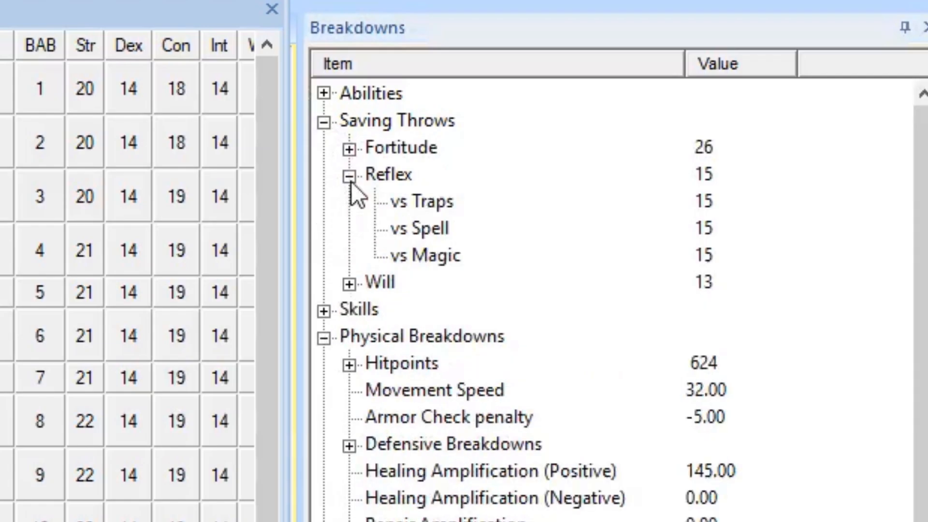
click(418, 228)
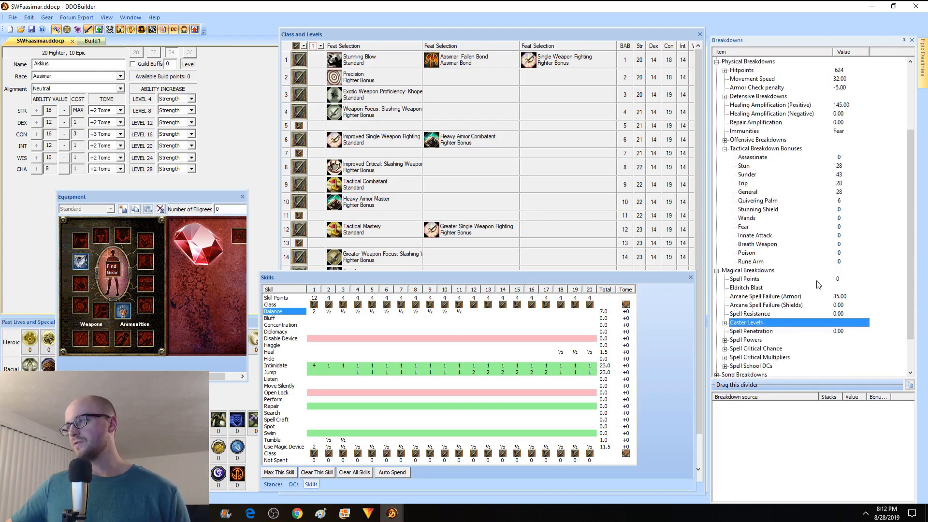
scroll(down, 3)
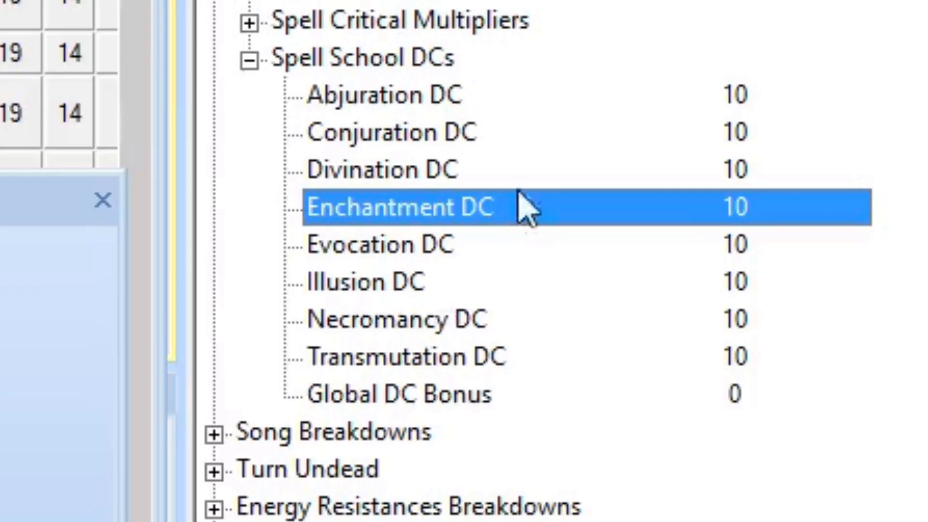
mouse_move(237, 351)
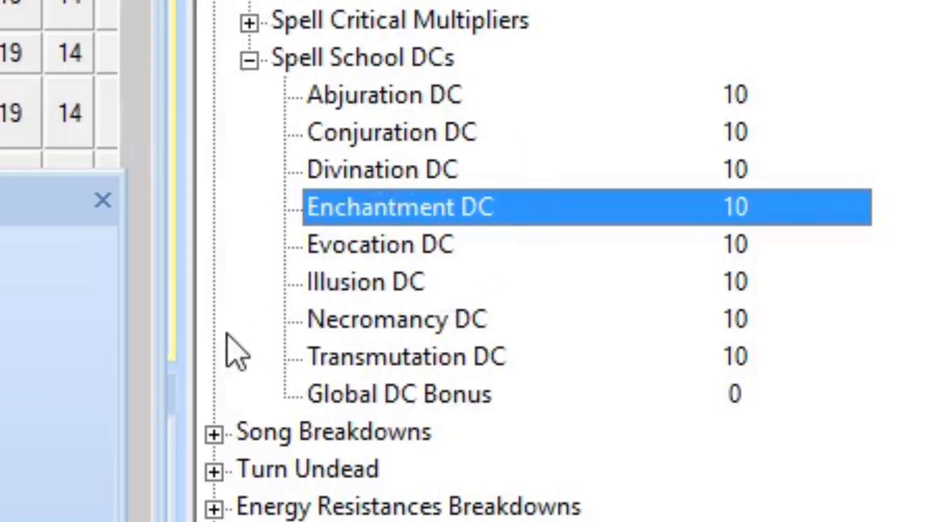
mouse_move(412, 299)
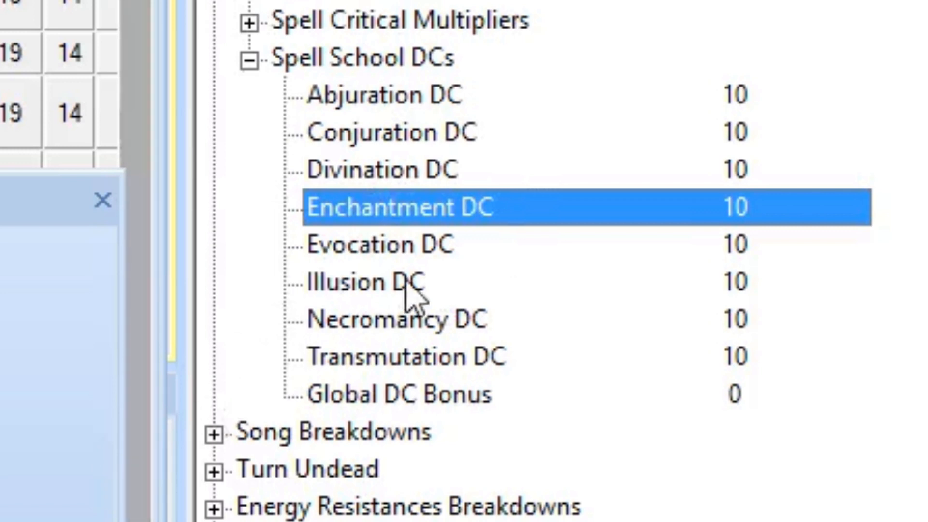
click(391, 132)
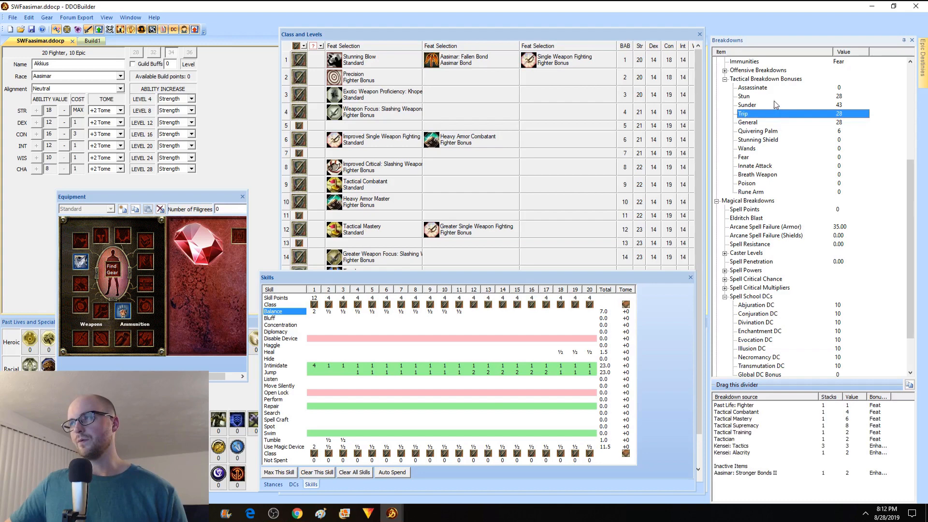
click(758, 340)
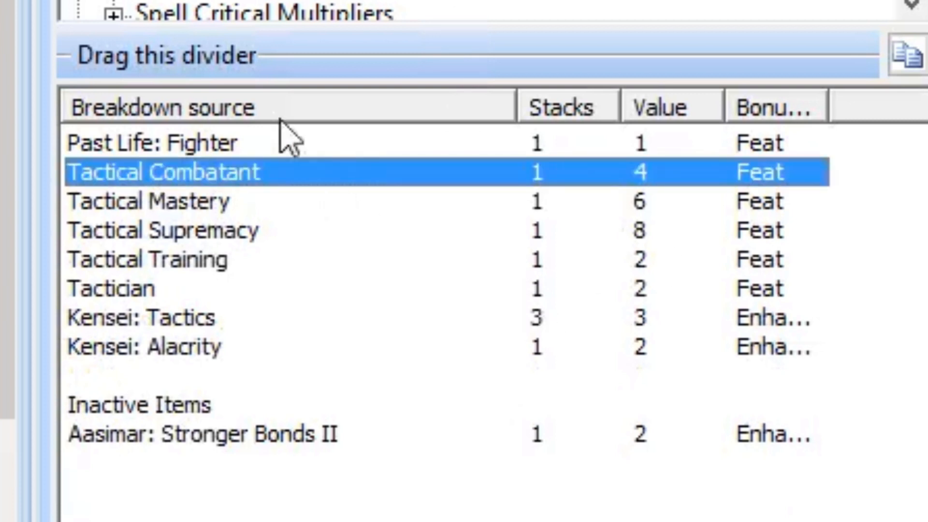
click(178, 142)
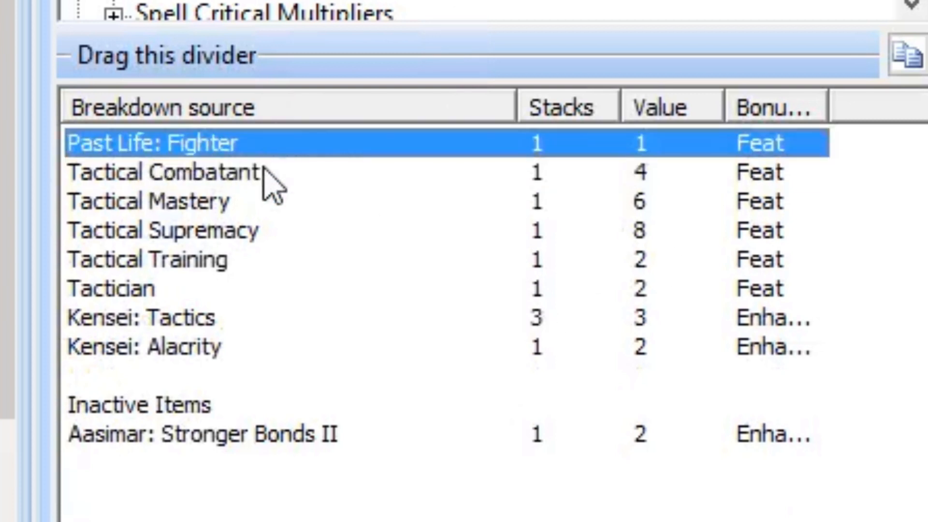
click(178, 230)
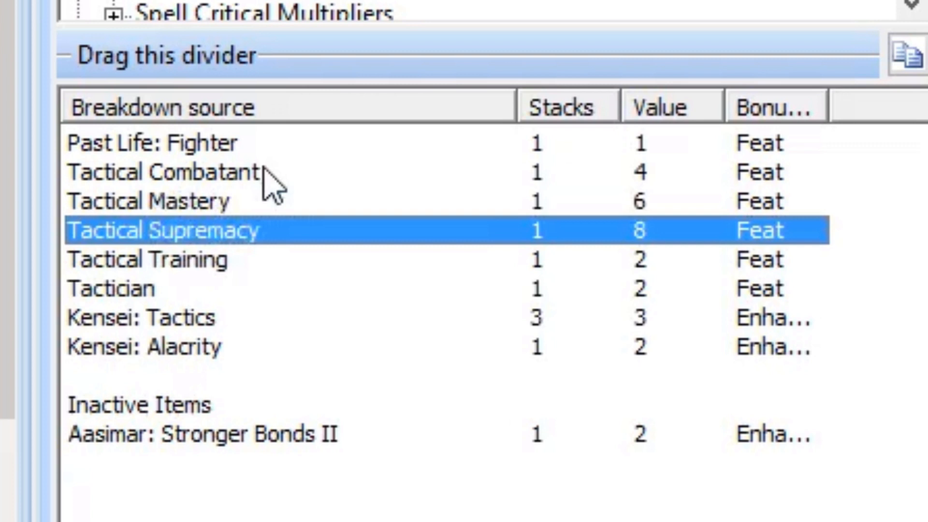
click(143, 318)
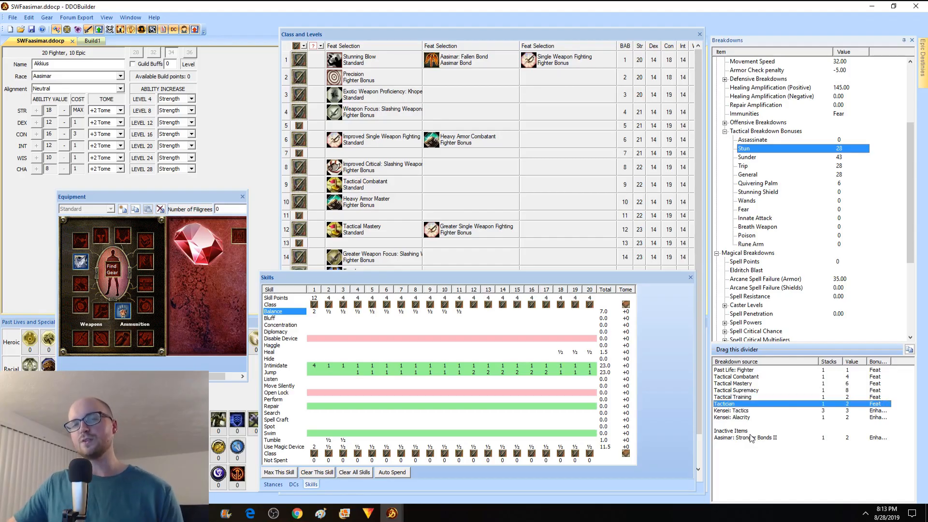
click(735, 376)
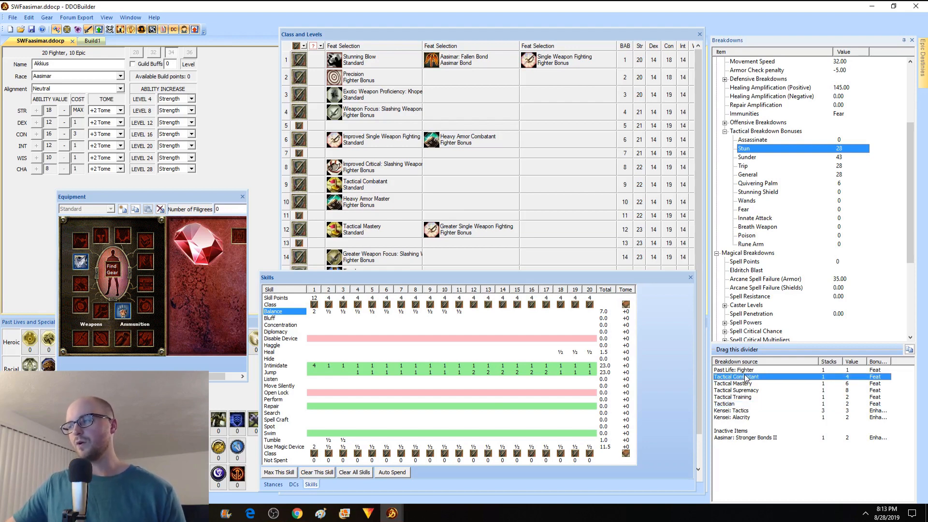
click(724, 404)
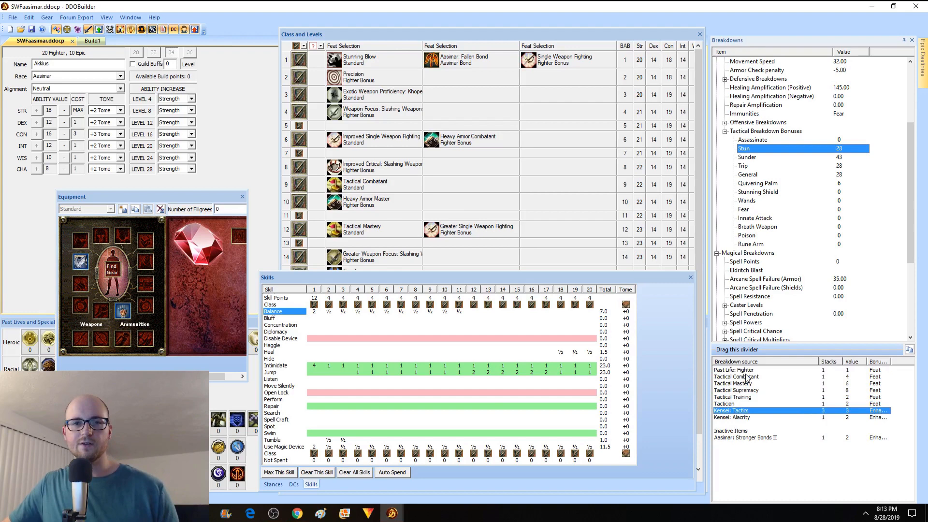
click(737, 390)
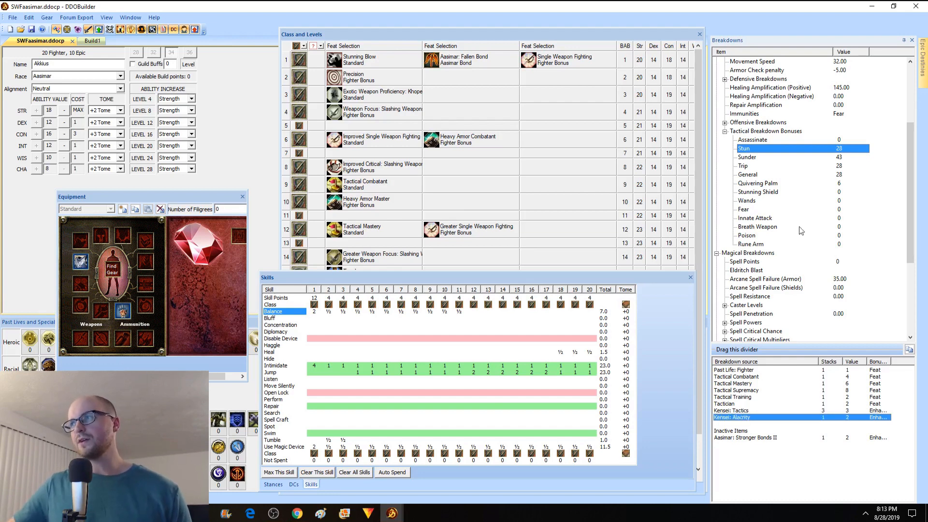
mouse_move(755, 168)
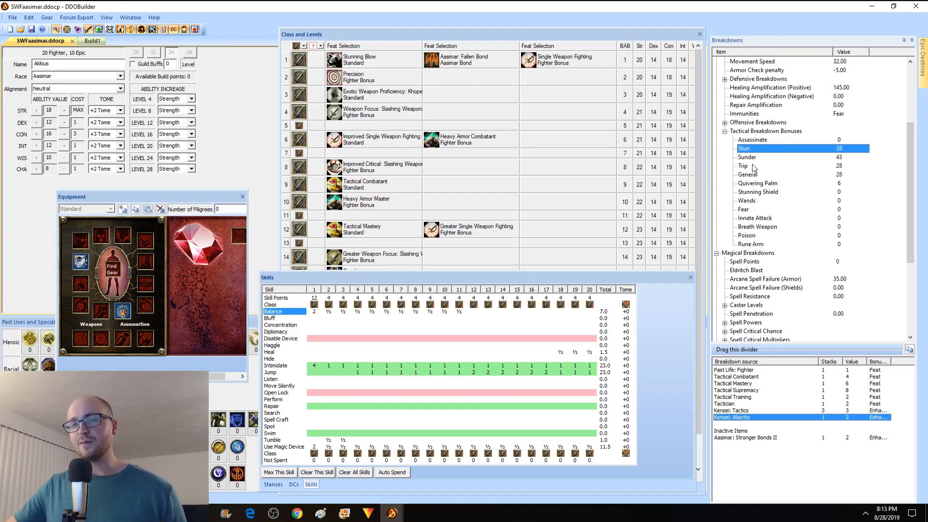
mouse_move(697, 245)
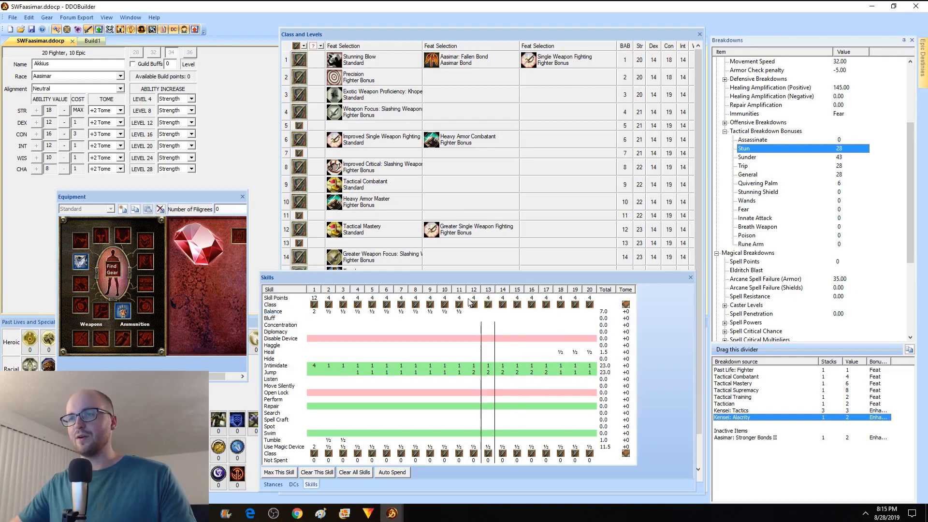
click(272, 311)
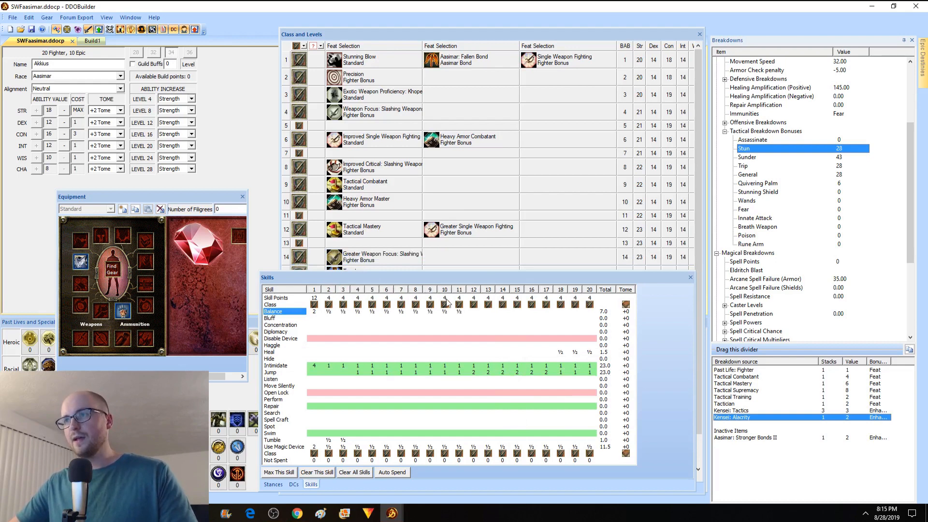
Step: Move the Skills window aside and bring up the Forum Export menu
drag(267, 278, 350, 246)
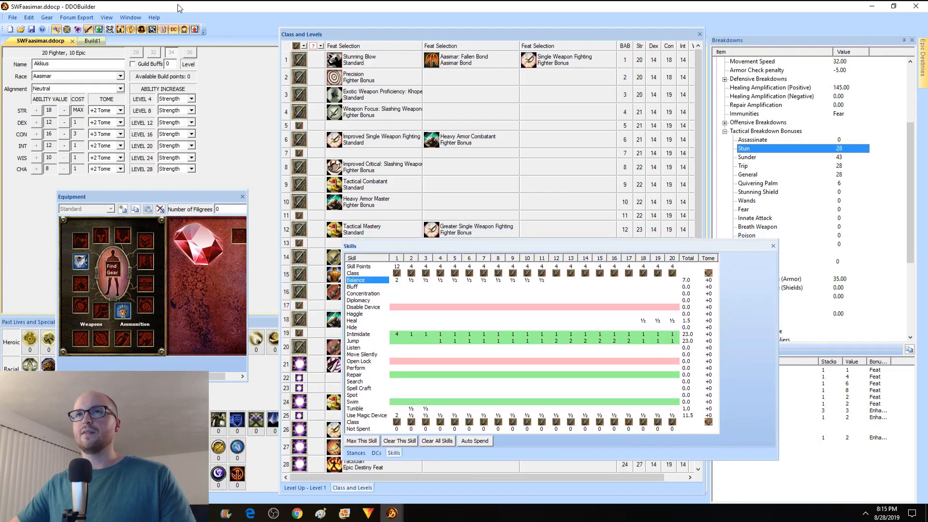
click(368, 229)
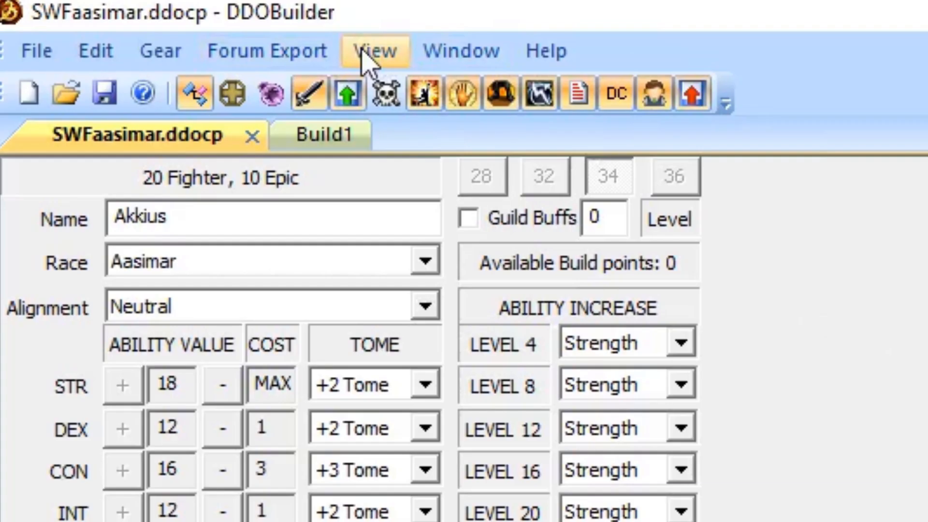
click(266, 50)
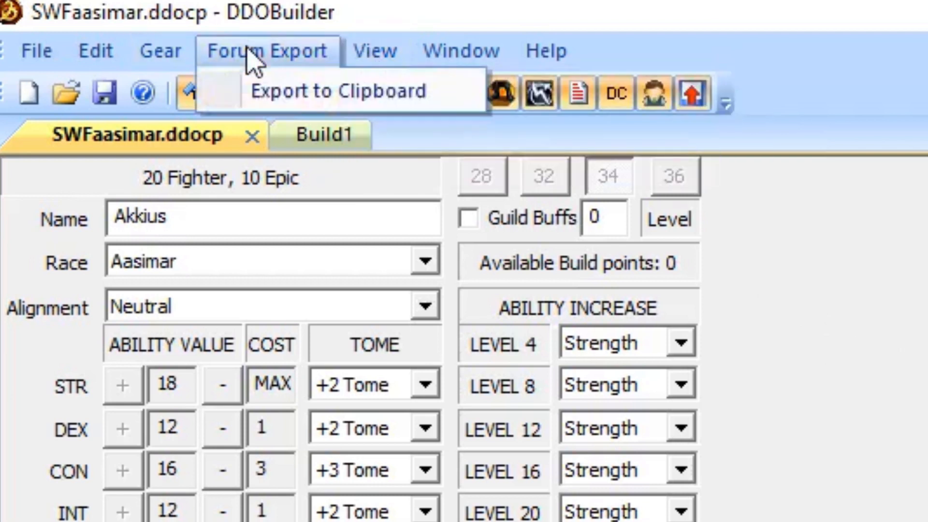
Step: Choose Export to Clipboard and review the generated feat and enhancement build text
click(337, 91)
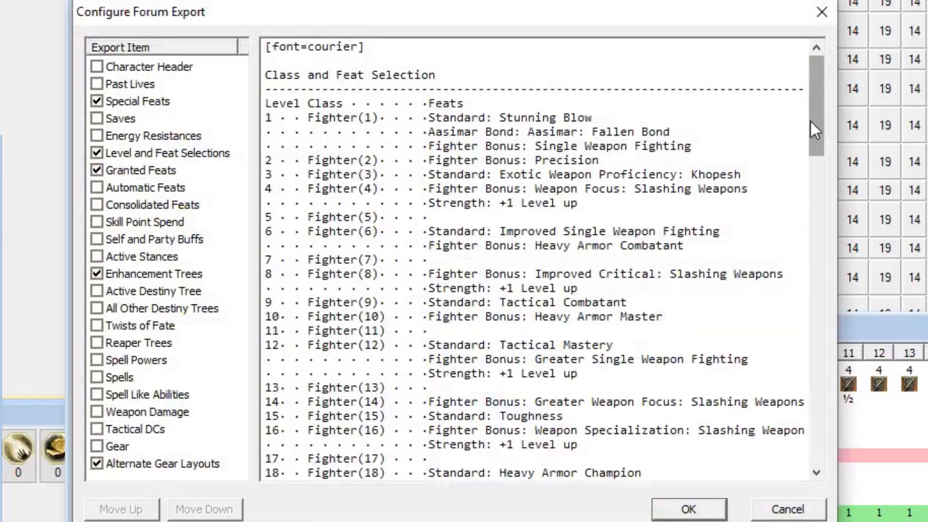
scroll(down, 3)
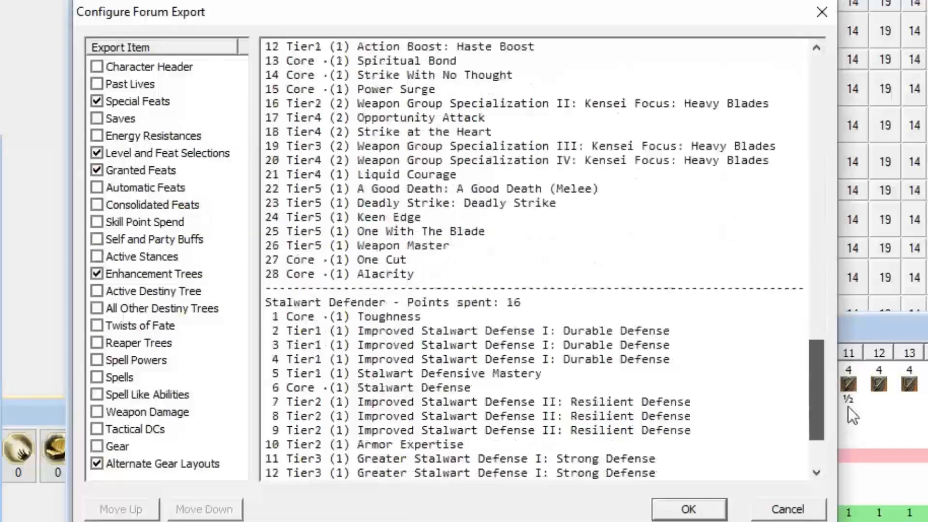
scroll(down, 3)
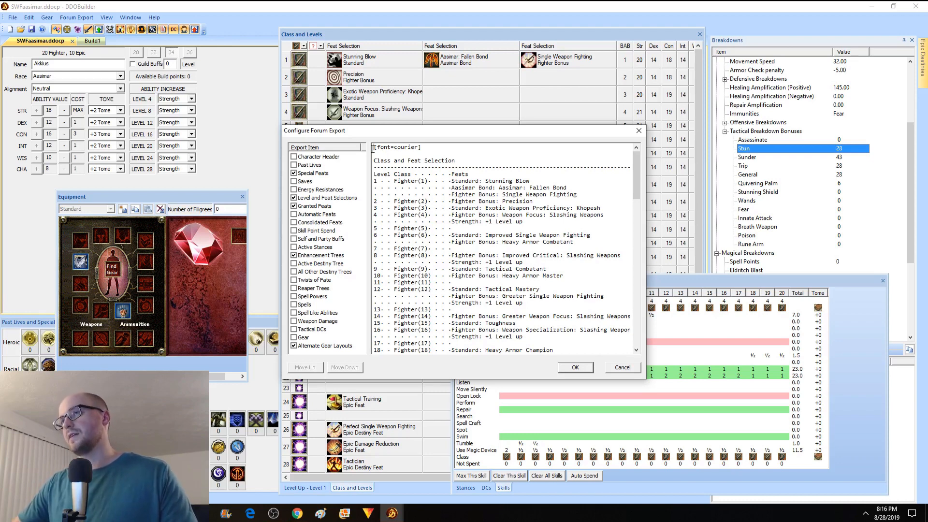
scroll(down, 3)
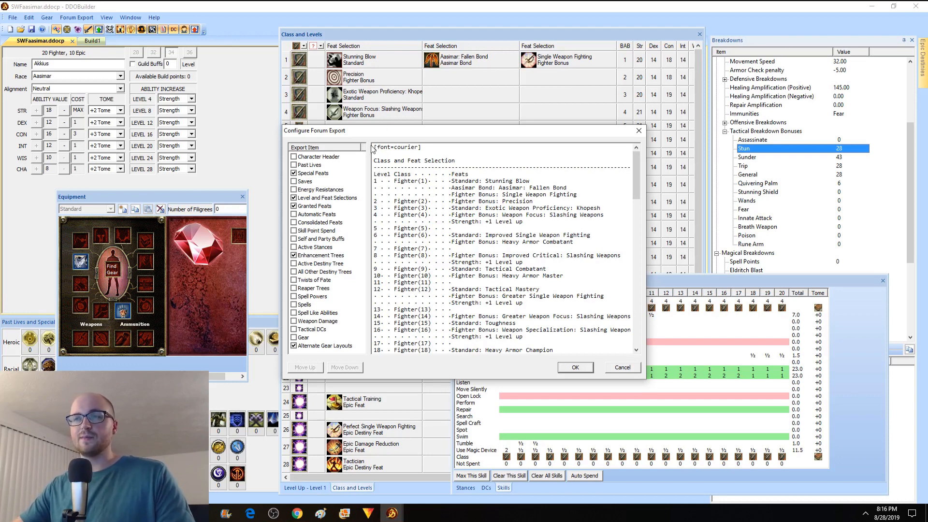
drag(373, 147, 533, 275)
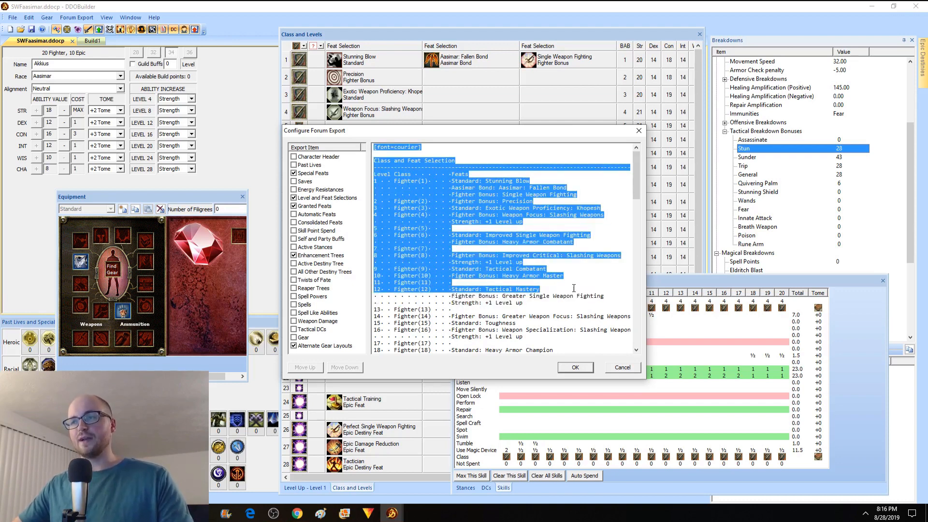
click(540, 289)
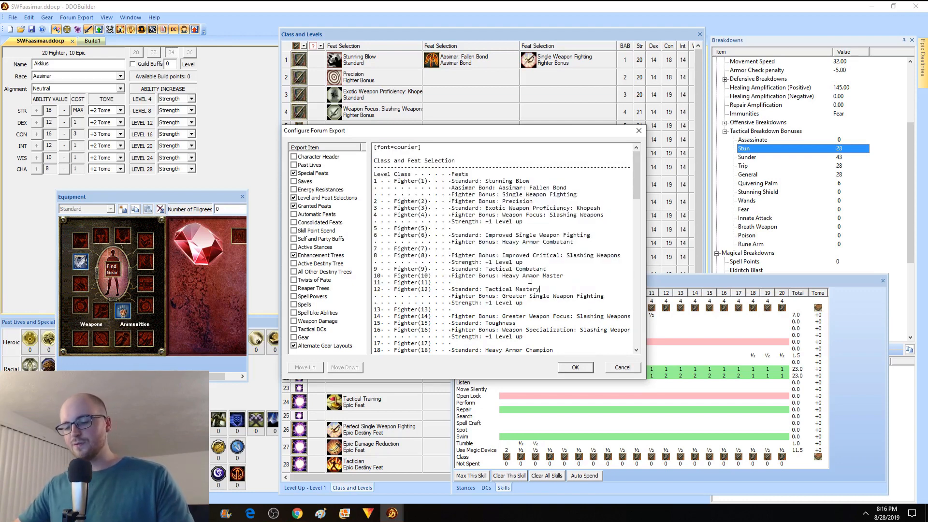